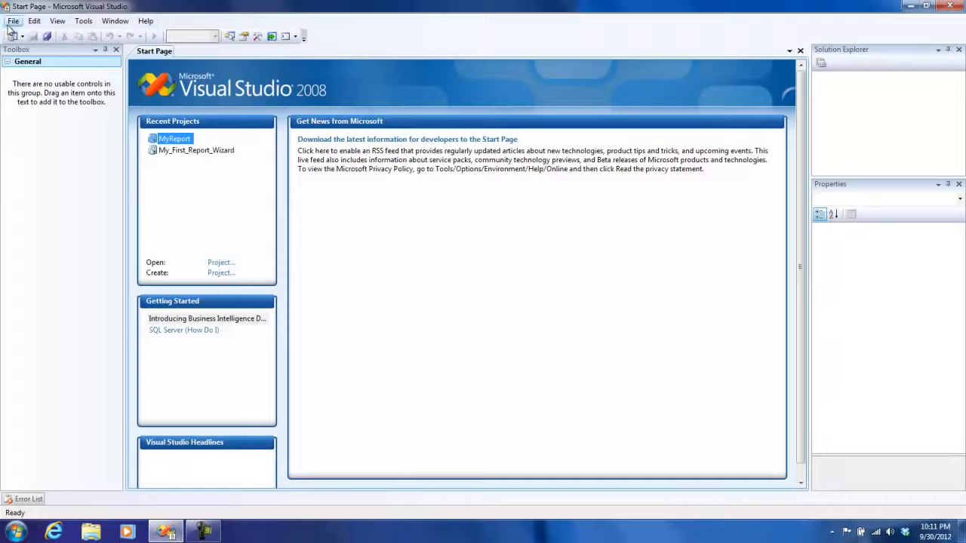
Step: Create an empty Report Server Project named NonWizardReport
click(13, 21)
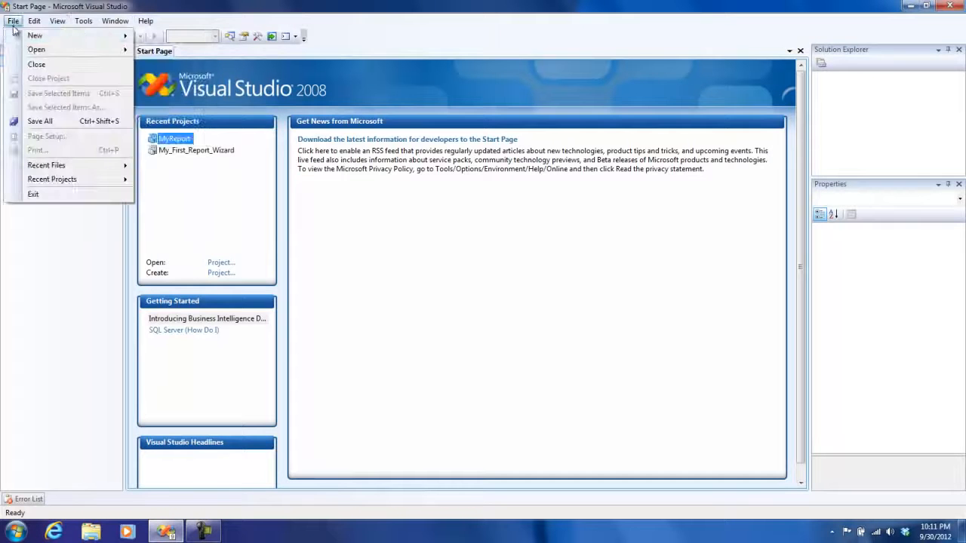
click(35, 34)
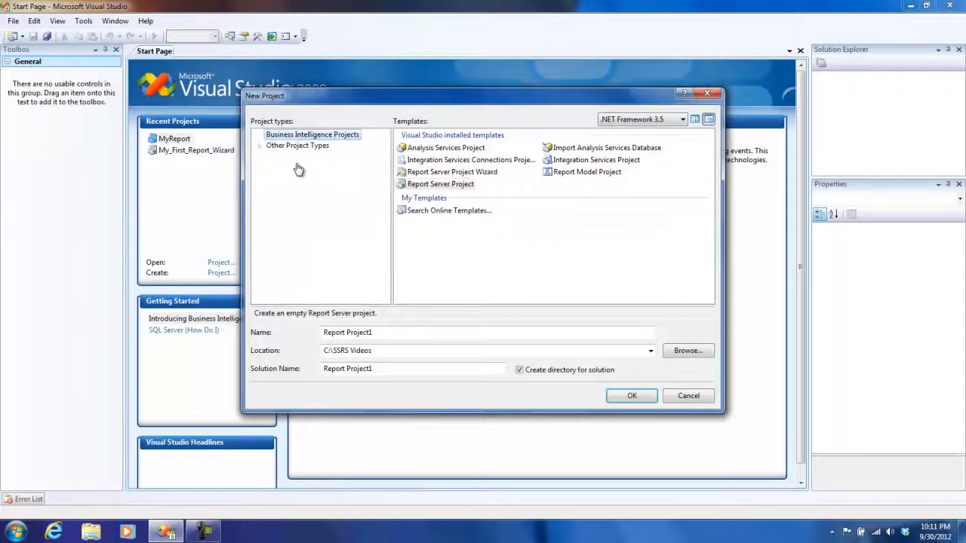
click(452, 171)
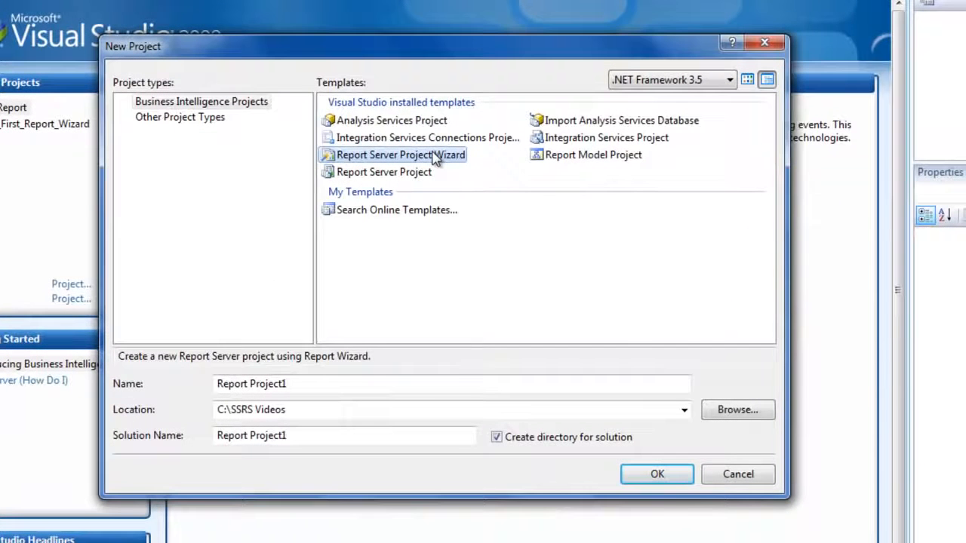
click(383, 171)
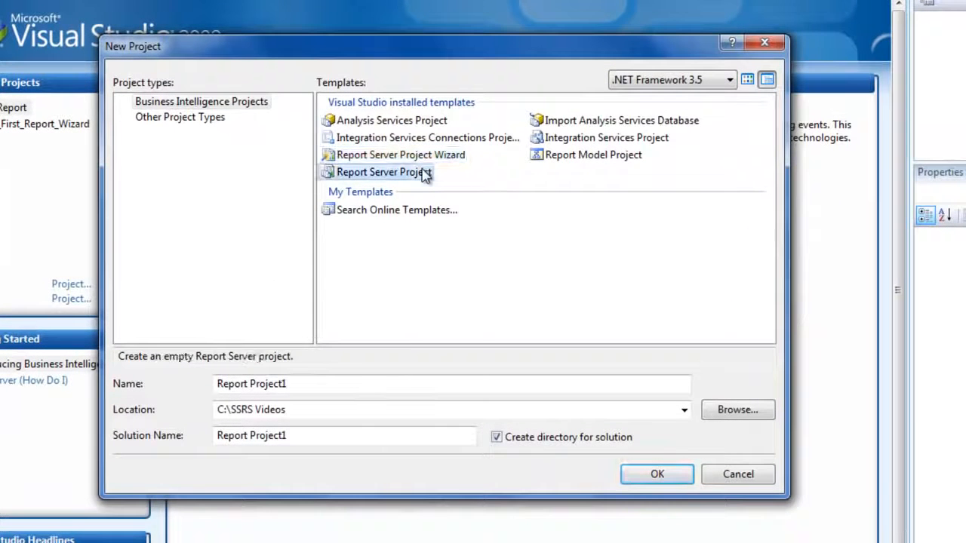
click(383, 172)
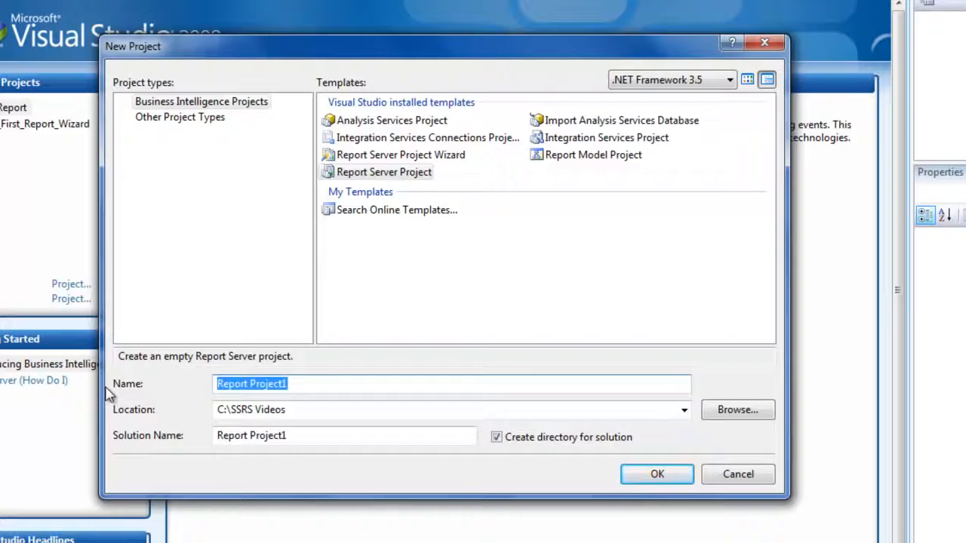
text(NonWiza)
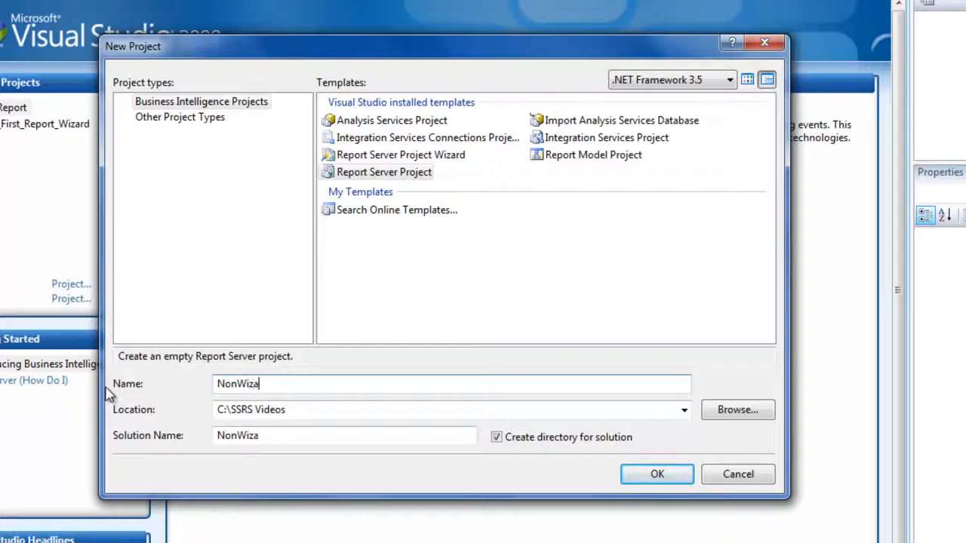
text(rdReport)
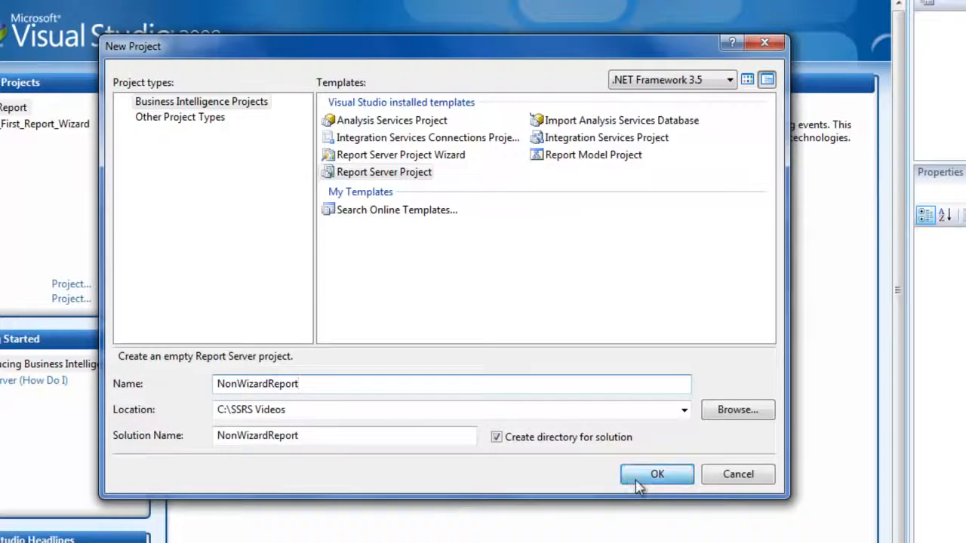
click(656, 474)
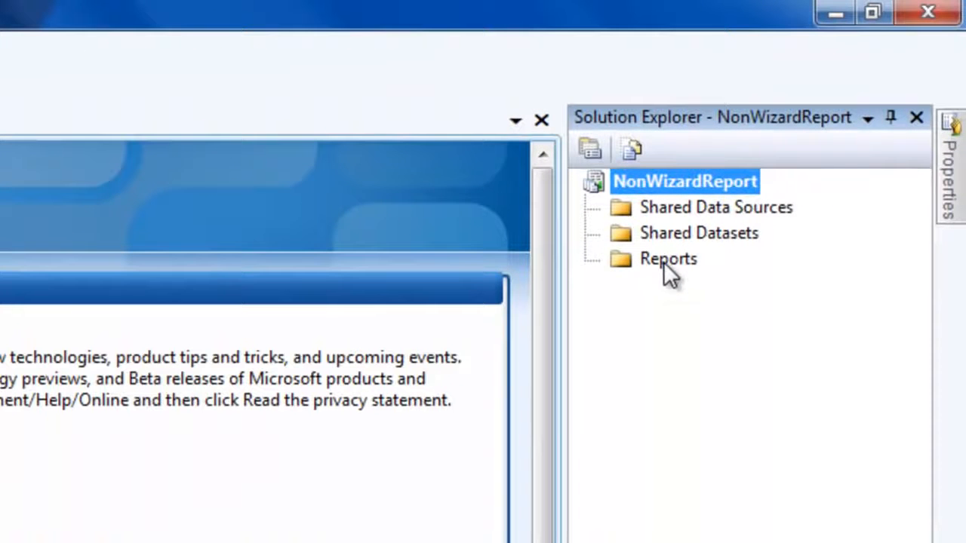
mouse_move(663, 260)
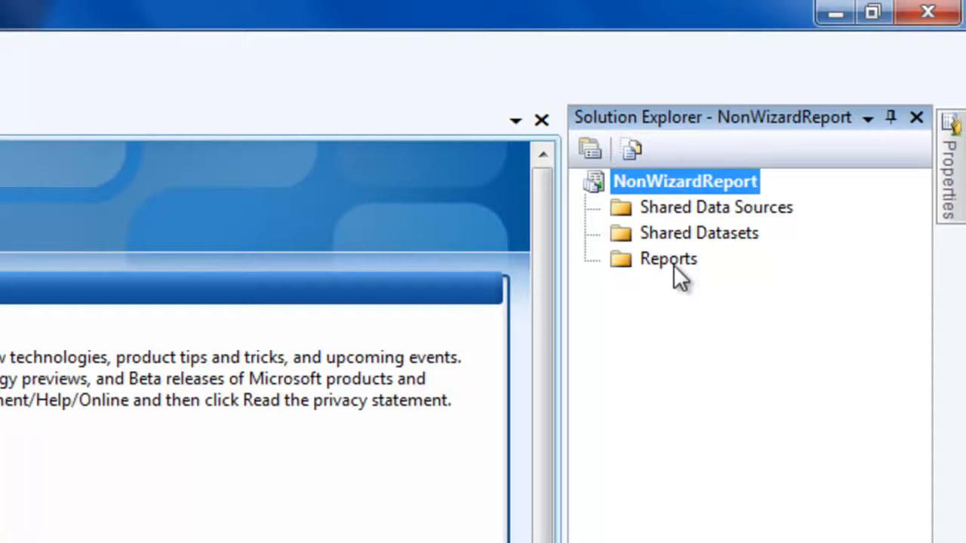
Step: Add a blank report named NonwizardReport.rdl to the Reports folder
right_click(668, 258)
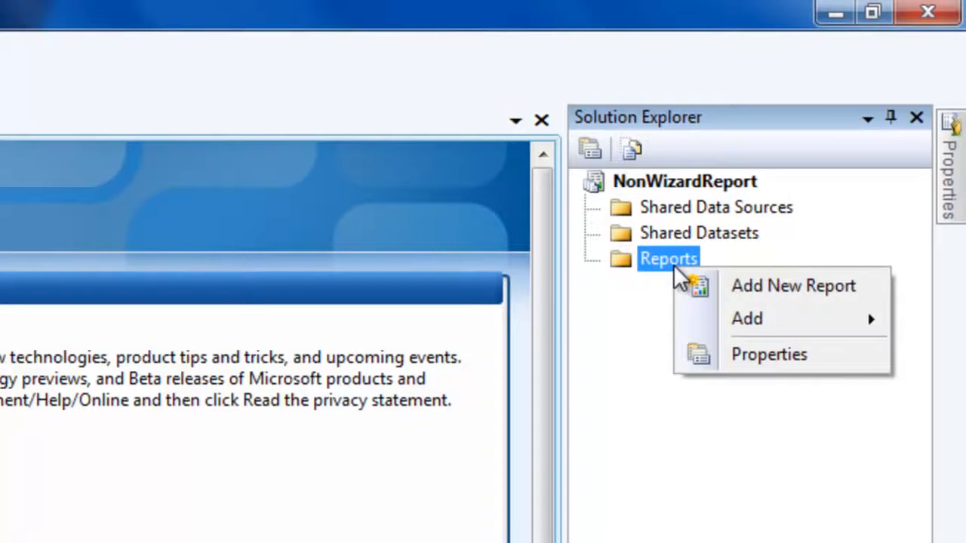
mouse_move(747, 319)
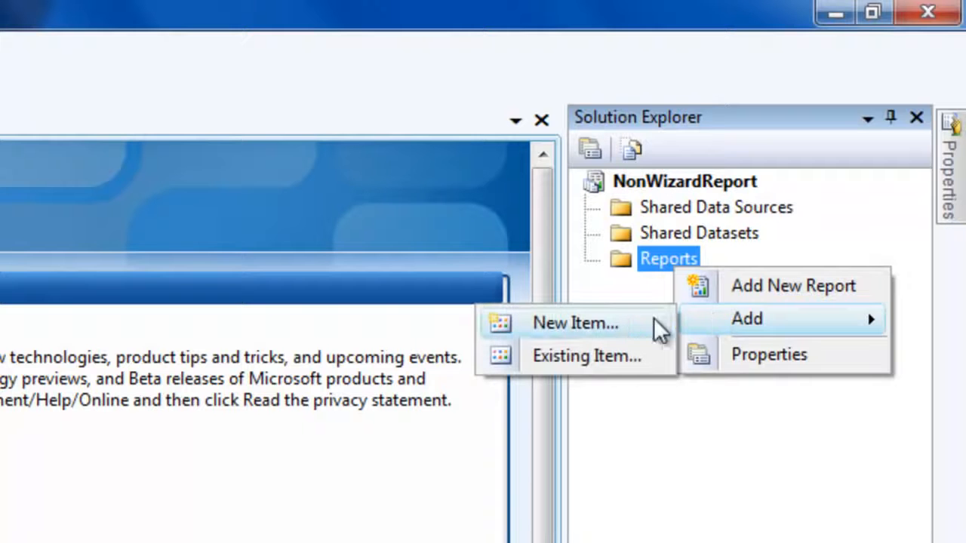
click(574, 323)
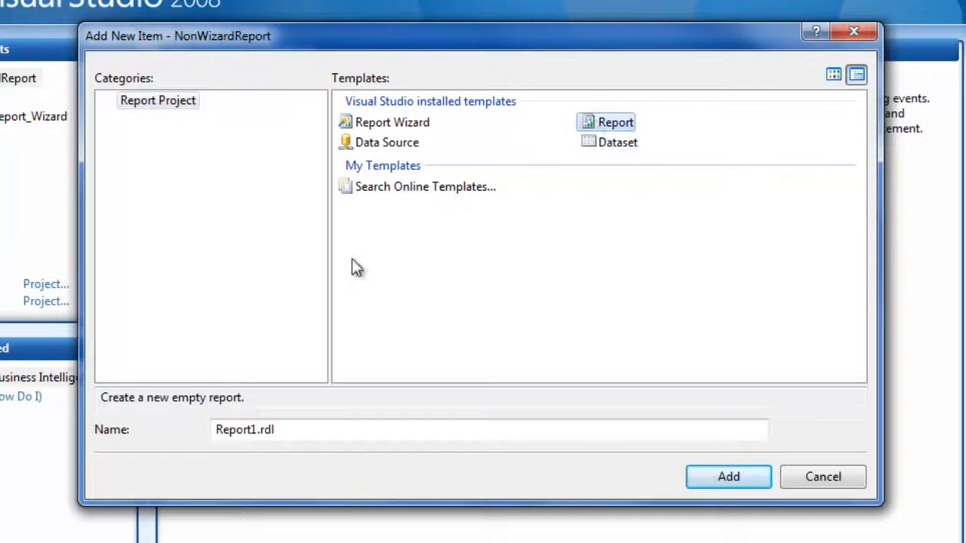
click(252, 429)
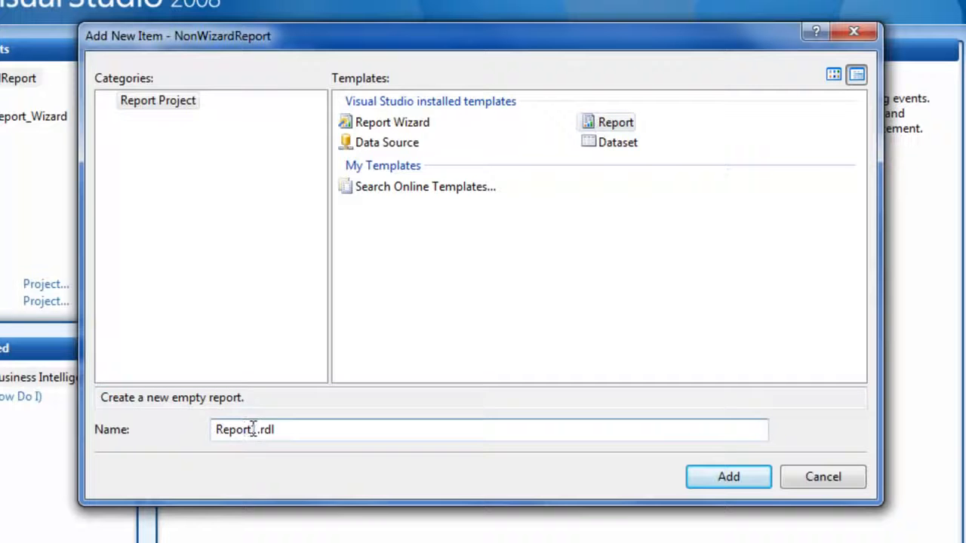
text(Nonwizard)
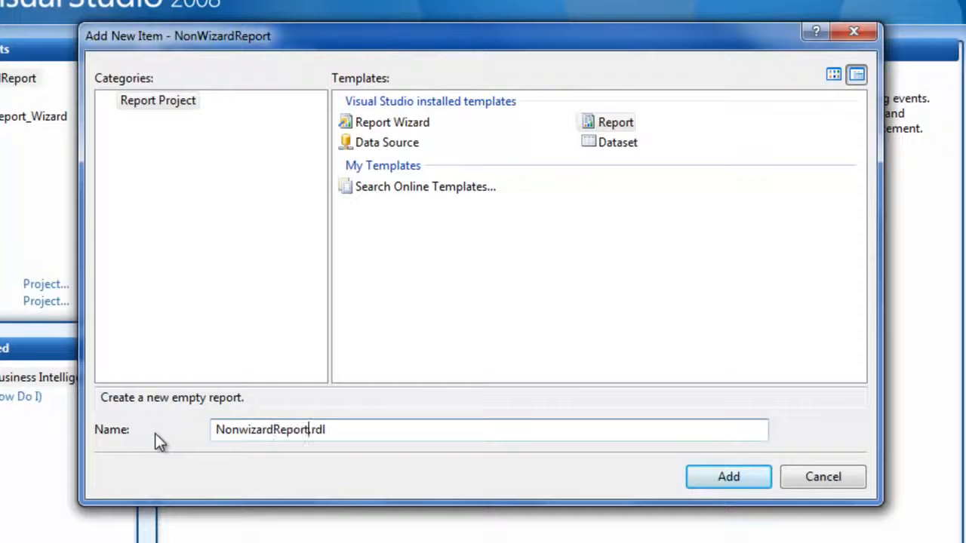
click(727, 476)
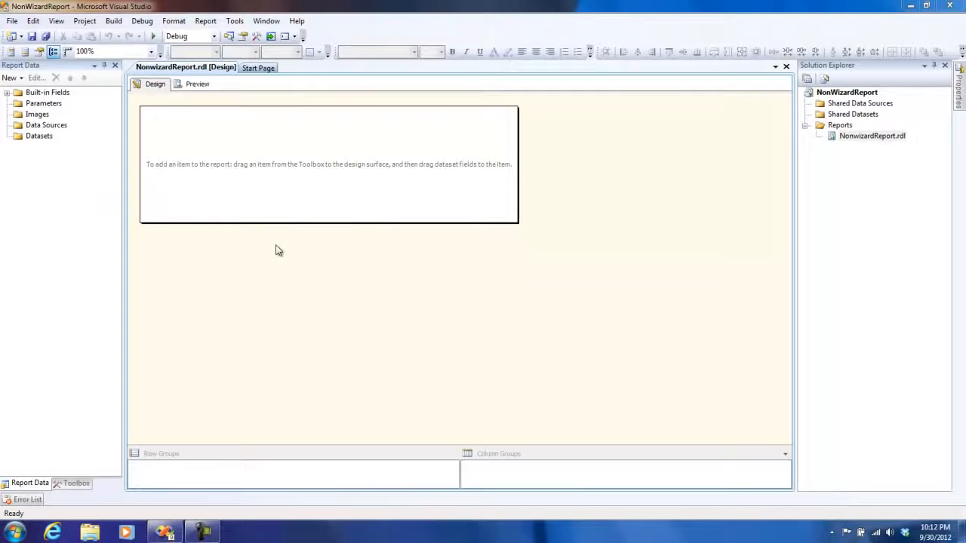
mouse_move(338, 165)
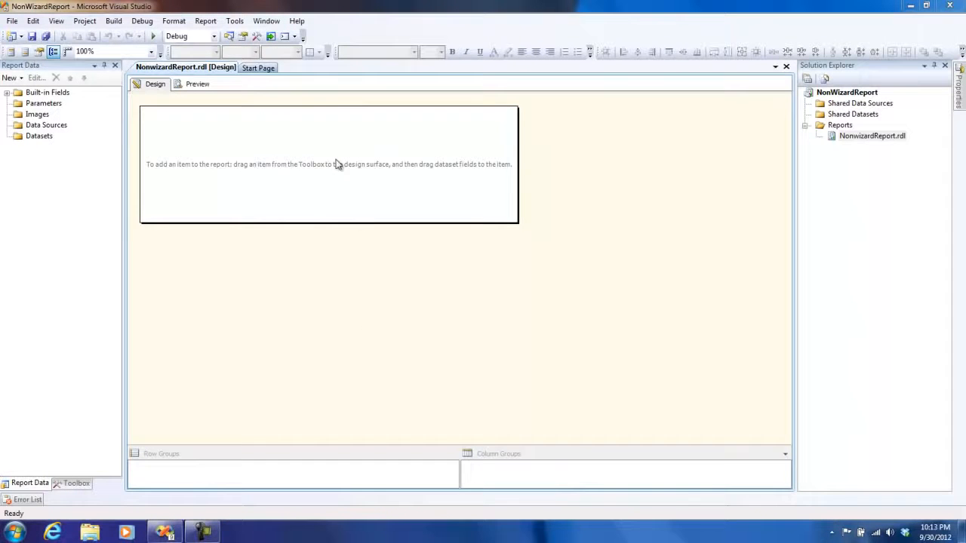
mouse_move(102, 154)
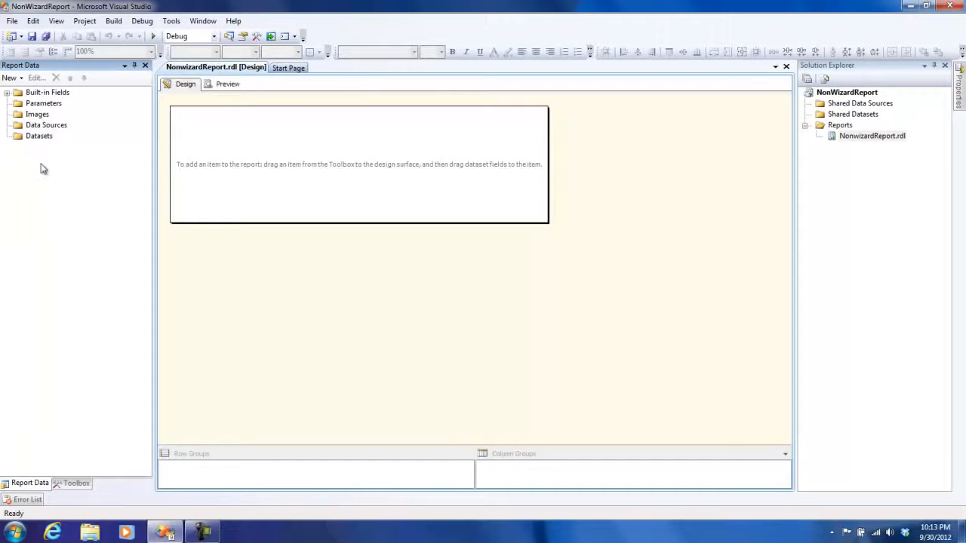
click(56, 21)
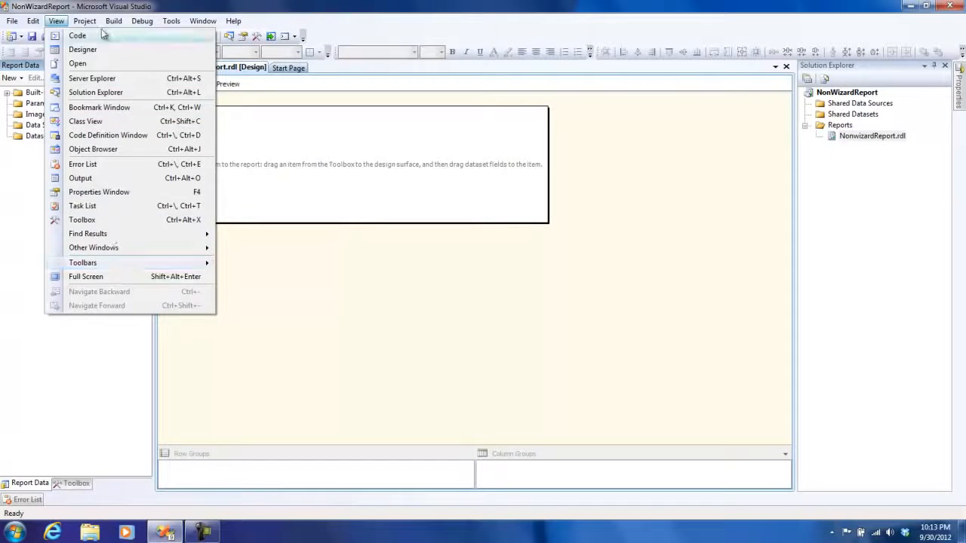
mouse_move(64, 23)
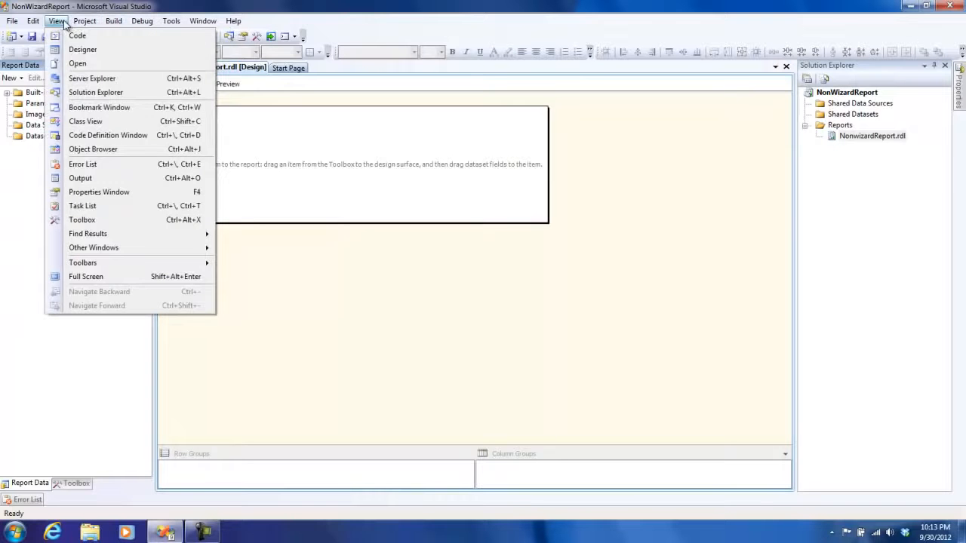
mouse_move(170, 355)
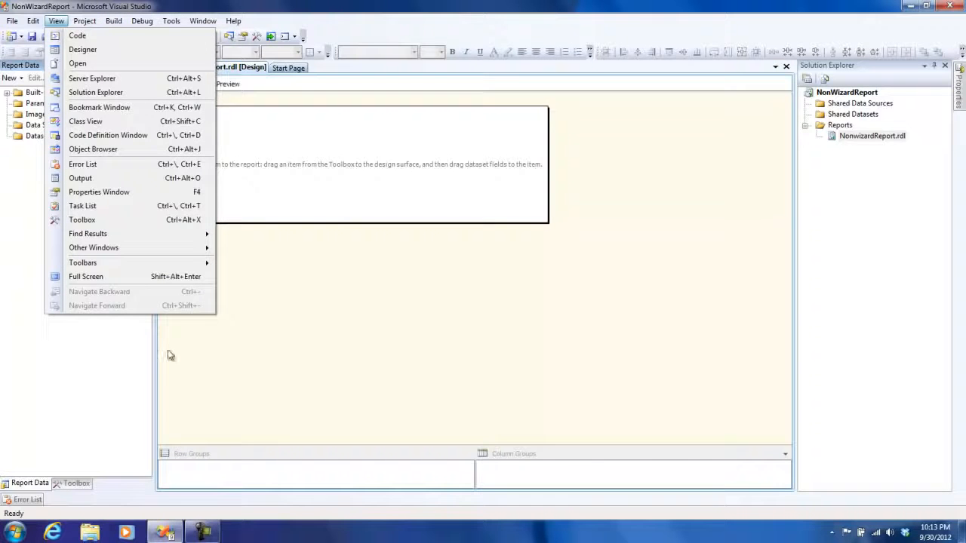
mouse_move(78, 64)
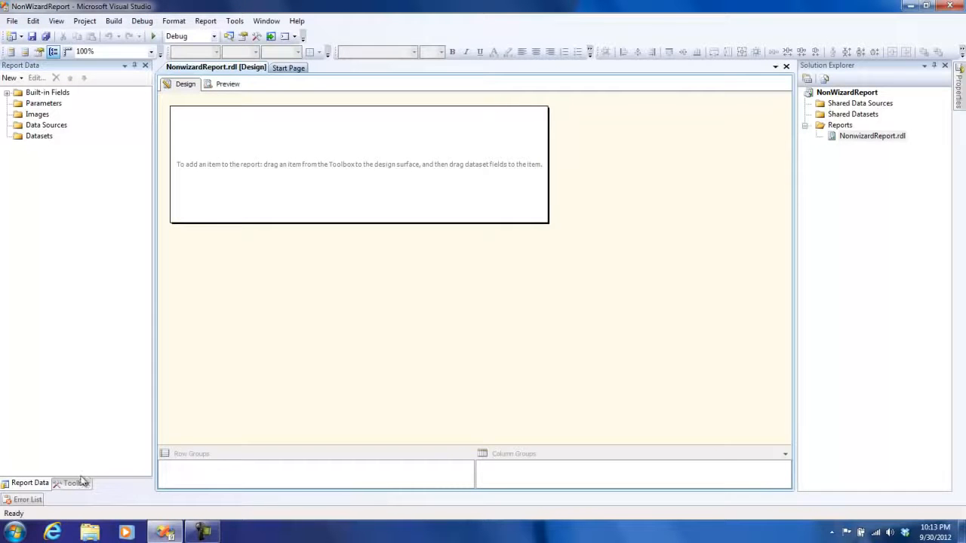
Step: Add a new dataset, DataSet1, embedded in the report
click(40, 136)
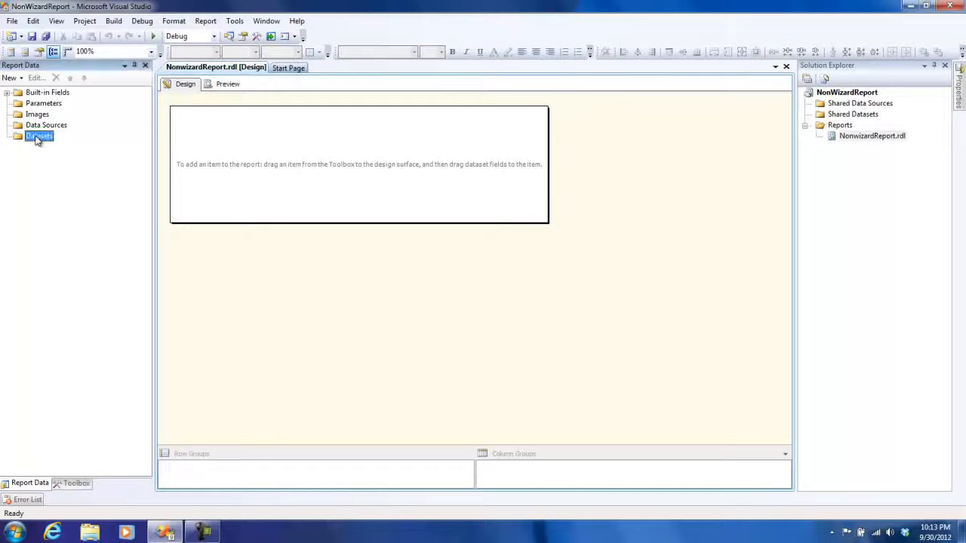
right_click(39, 135)
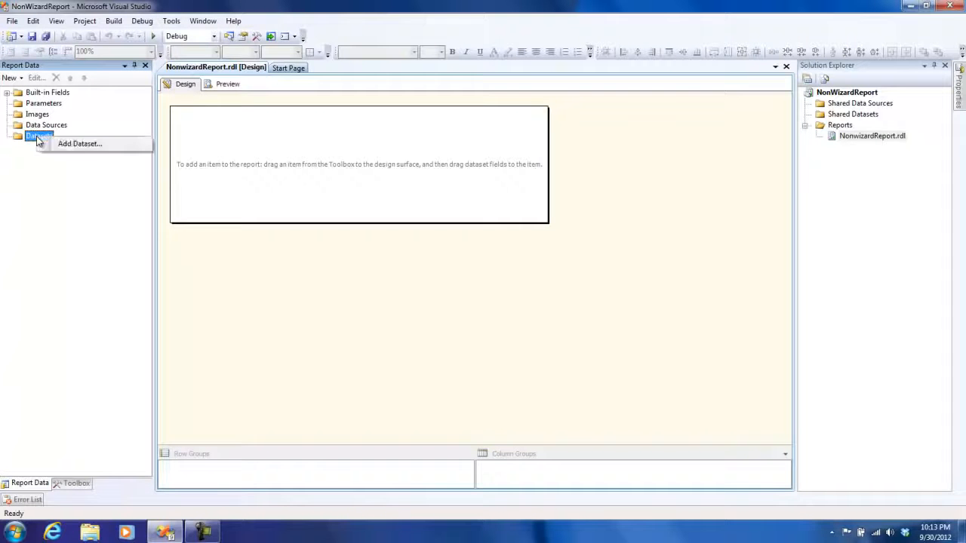
click(79, 144)
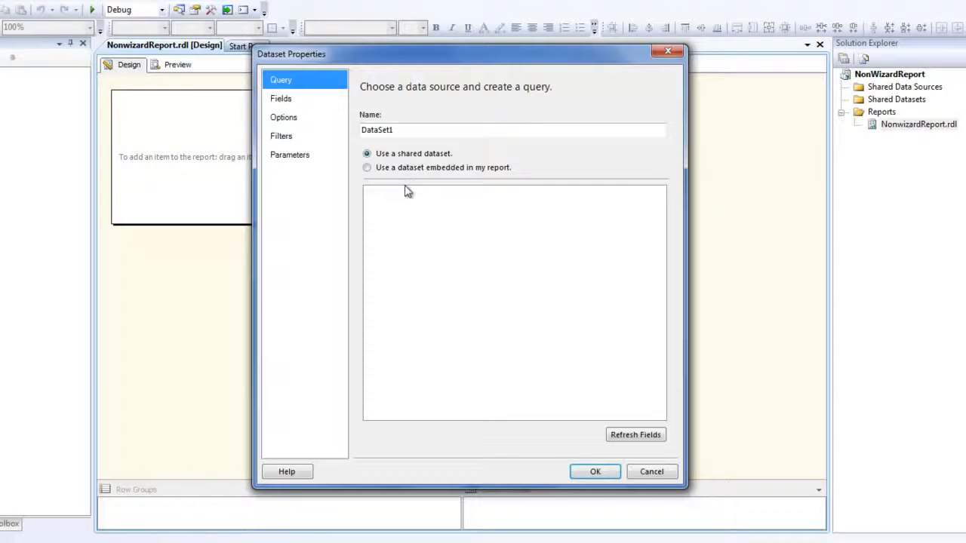
mouse_move(417, 179)
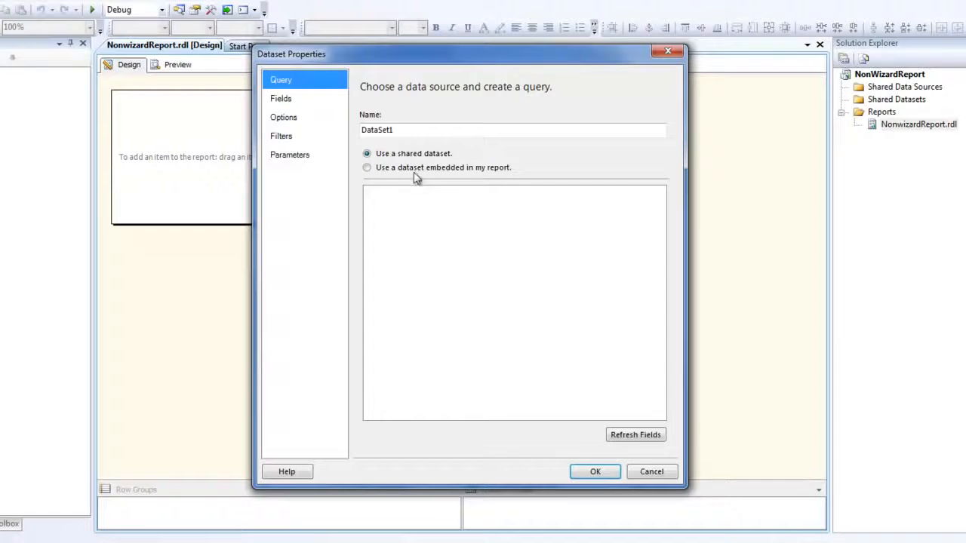
click(367, 168)
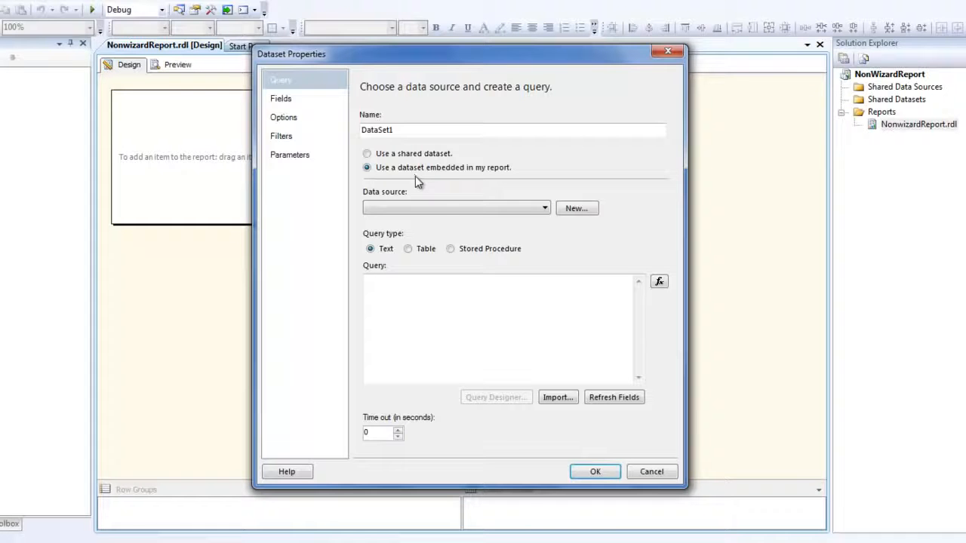
click(456, 207)
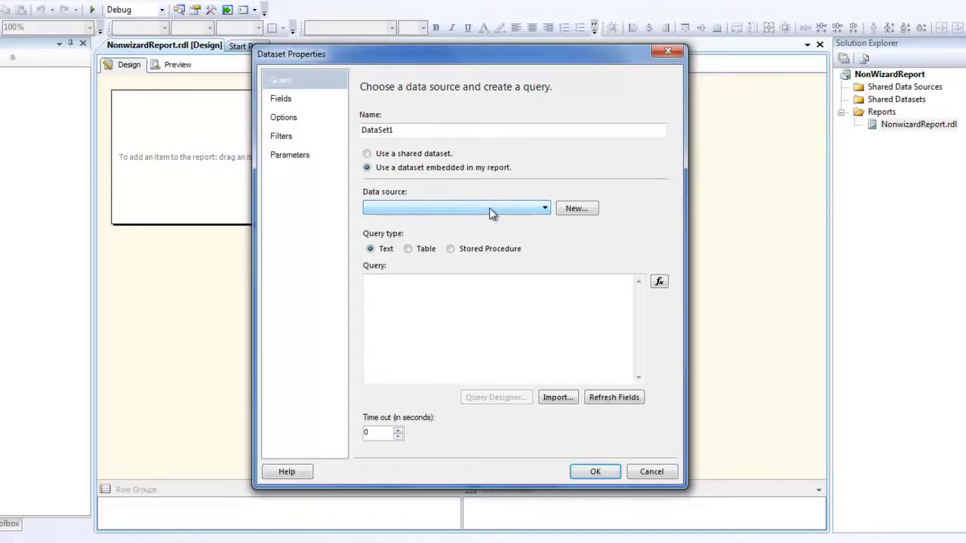
Step: Create a new embedded data source named ConnString for DataSet1
click(577, 208)
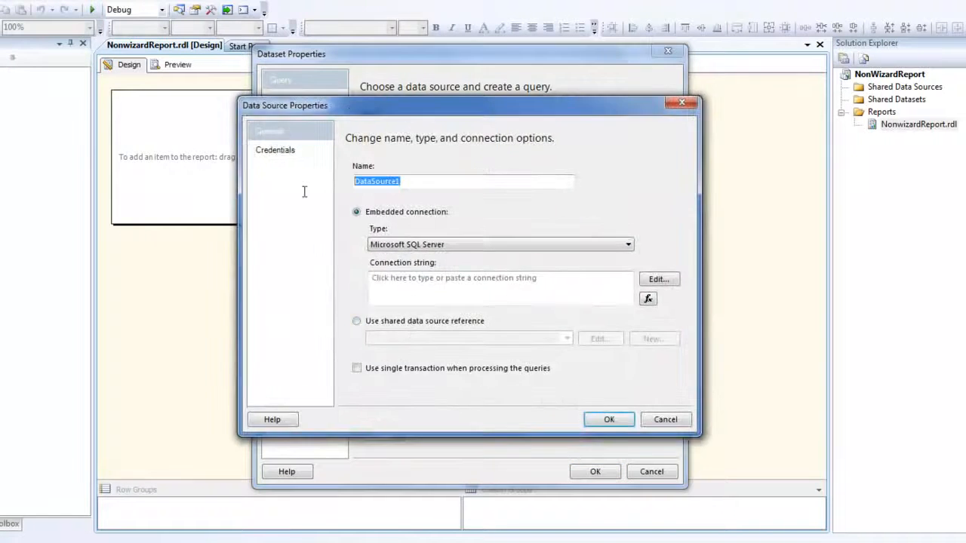
text(Conn)
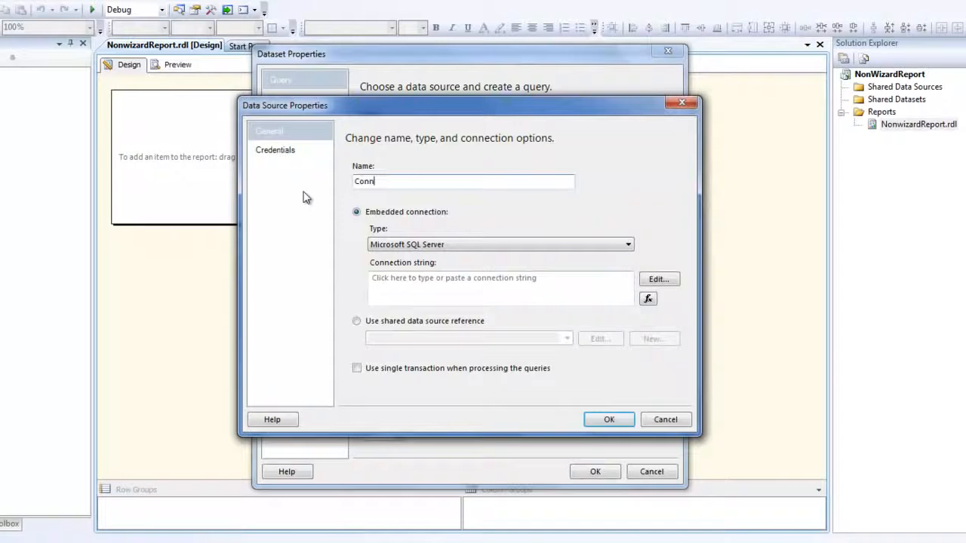
text(String)
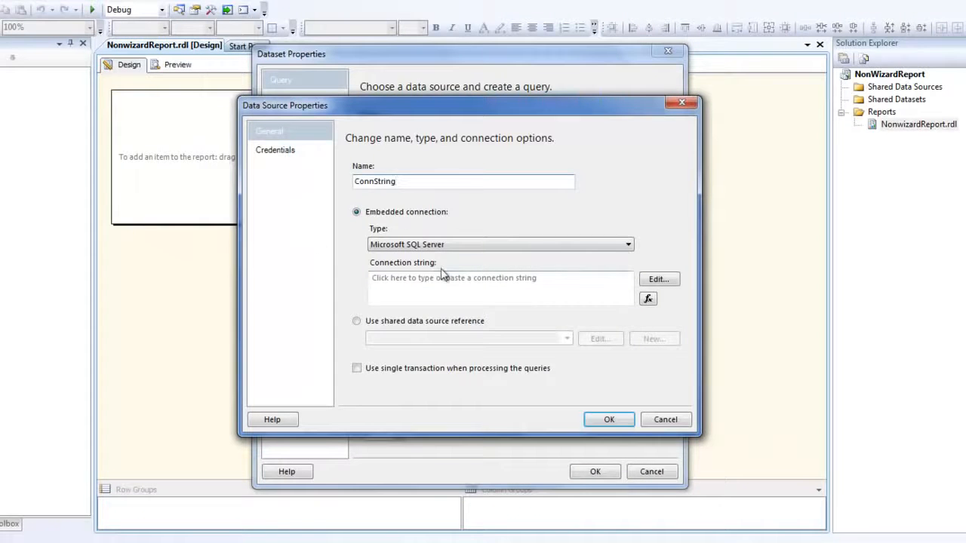
mouse_move(369, 229)
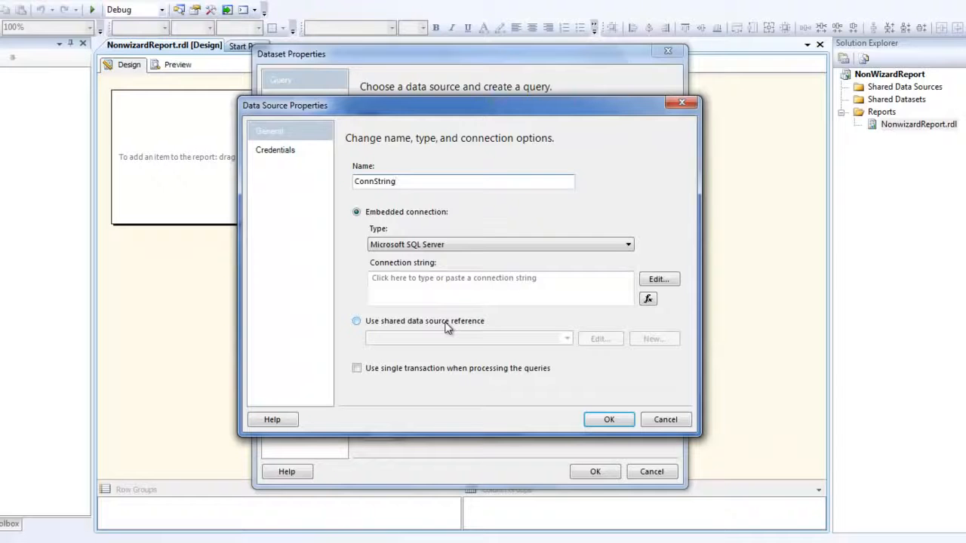
click(463, 181)
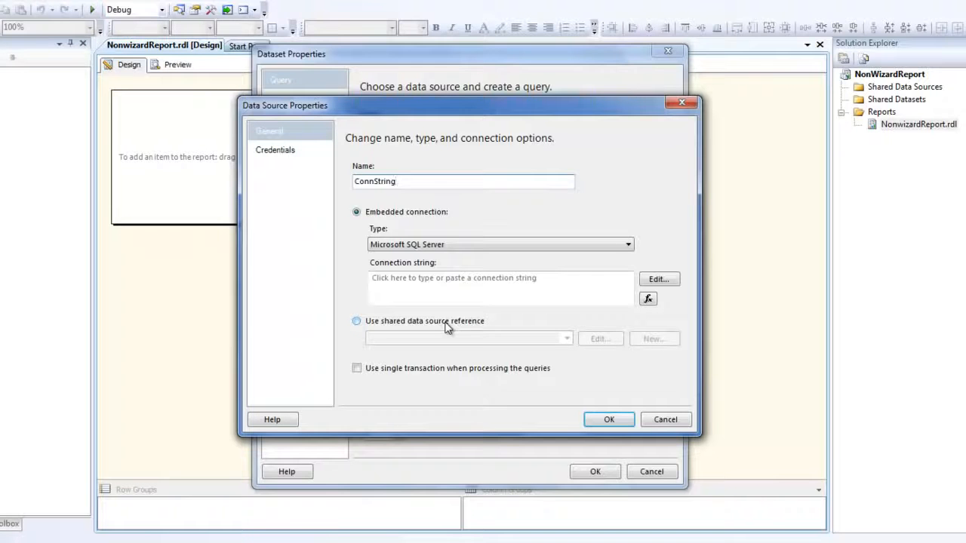
Step: Connect ConnString to the AdventureWorks database on TRAINER-PC\ssrsexpress
click(658, 278)
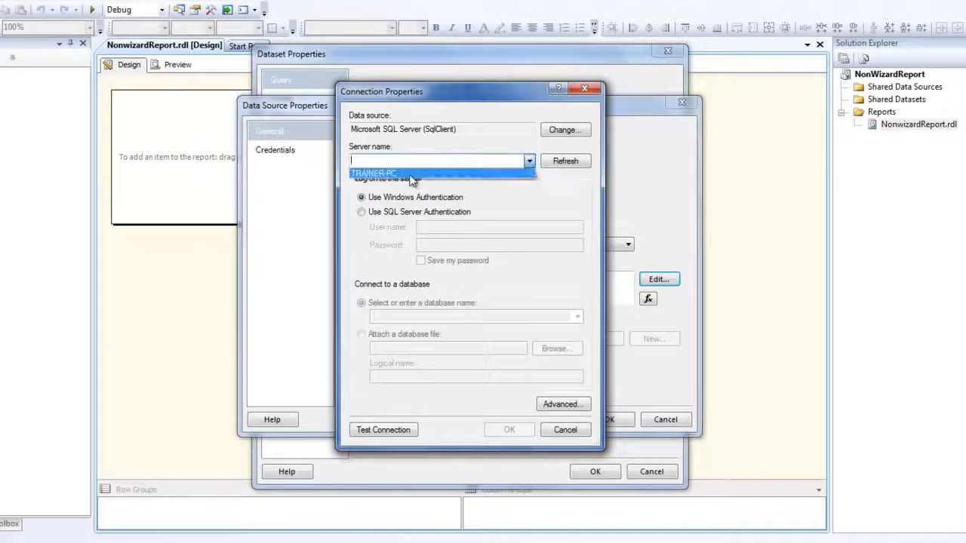
click(372, 174)
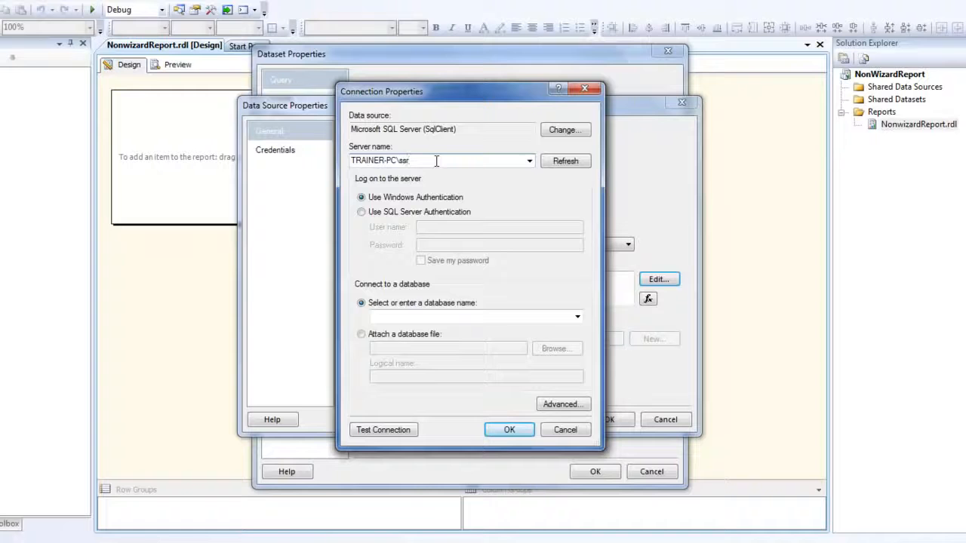
text(express)
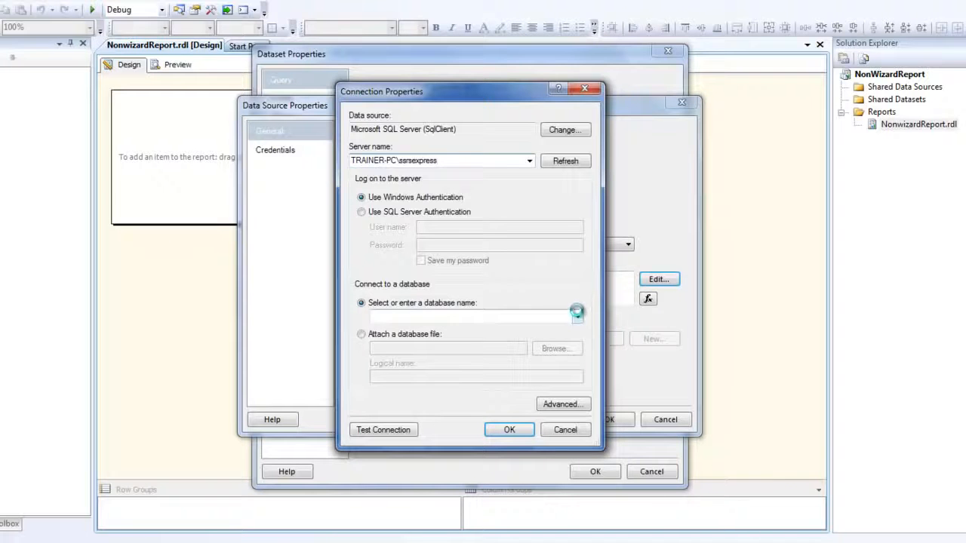
click(577, 316)
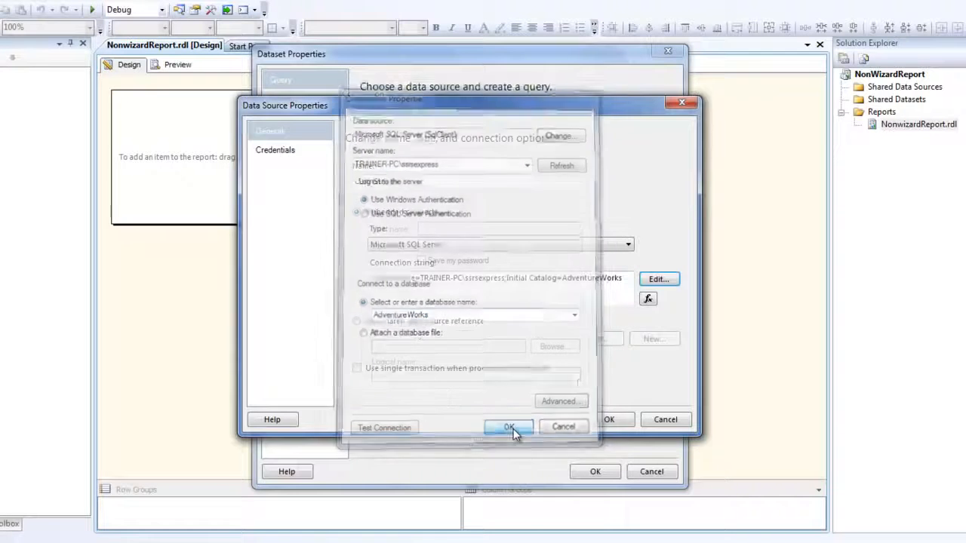
click(507, 427)
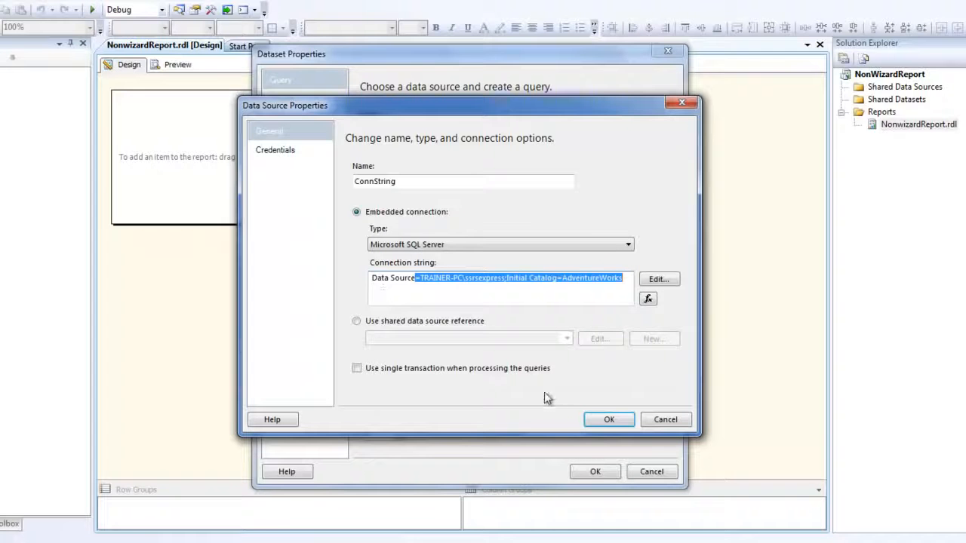
click(609, 420)
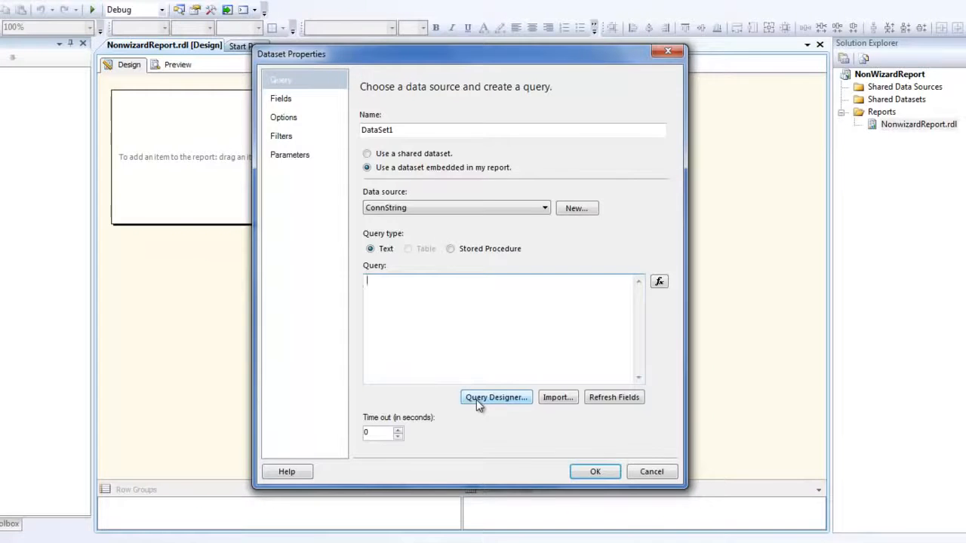
Step: Build the query SELECT Sales.Customer.* FROM Sales.Customer in the query designer
click(496, 396)
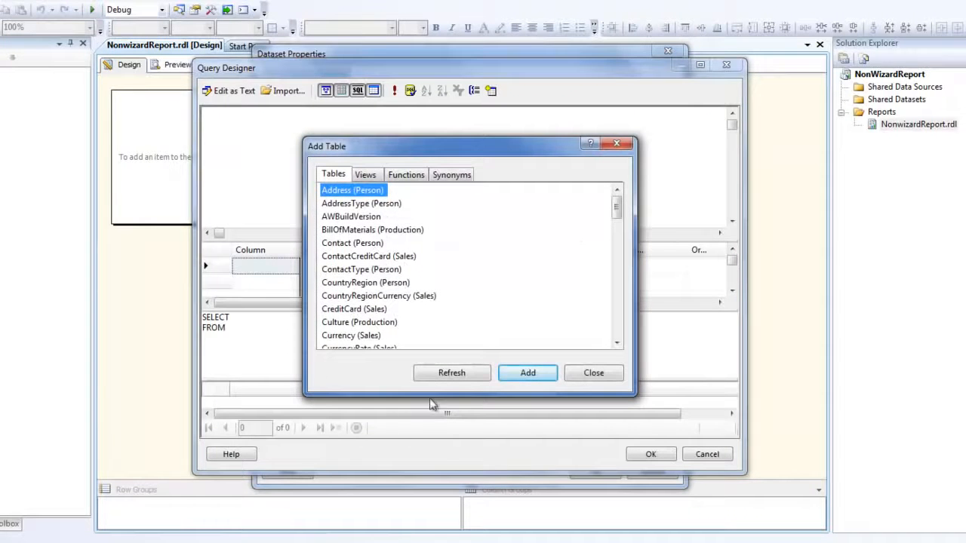
click(616, 343)
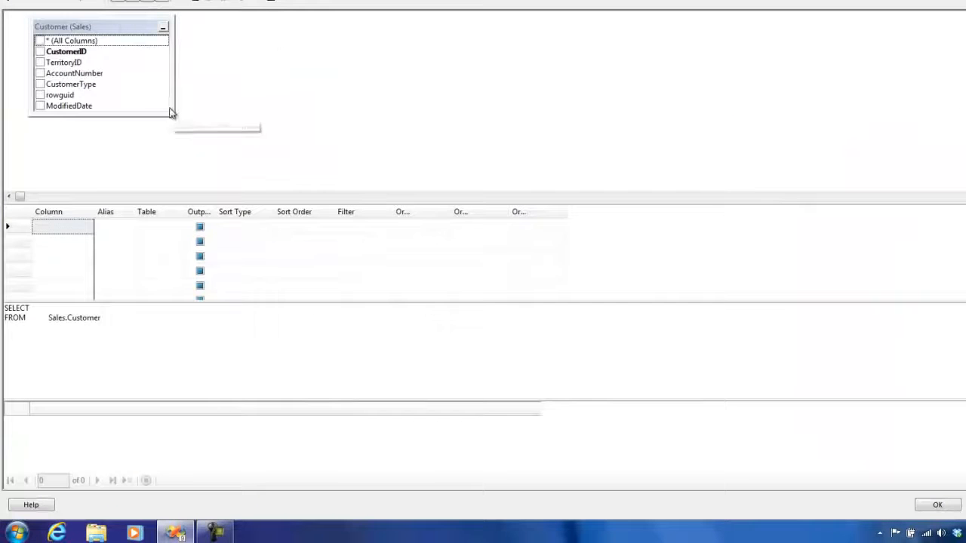
click(40, 40)
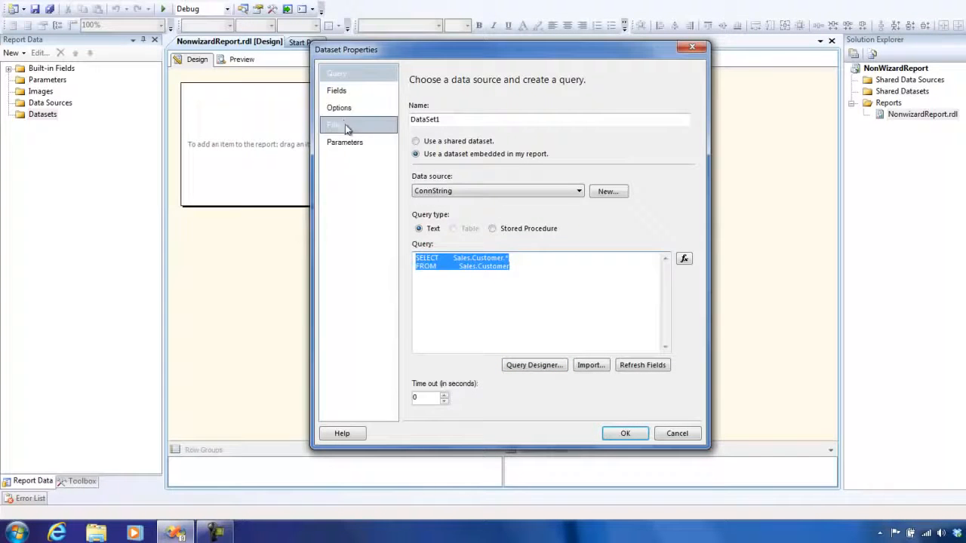
click(337, 91)
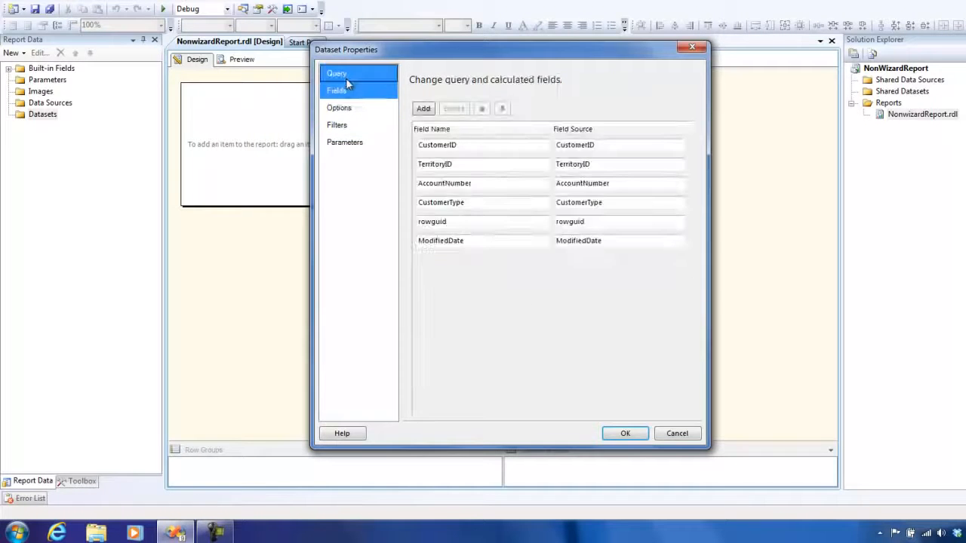
click(336, 73)
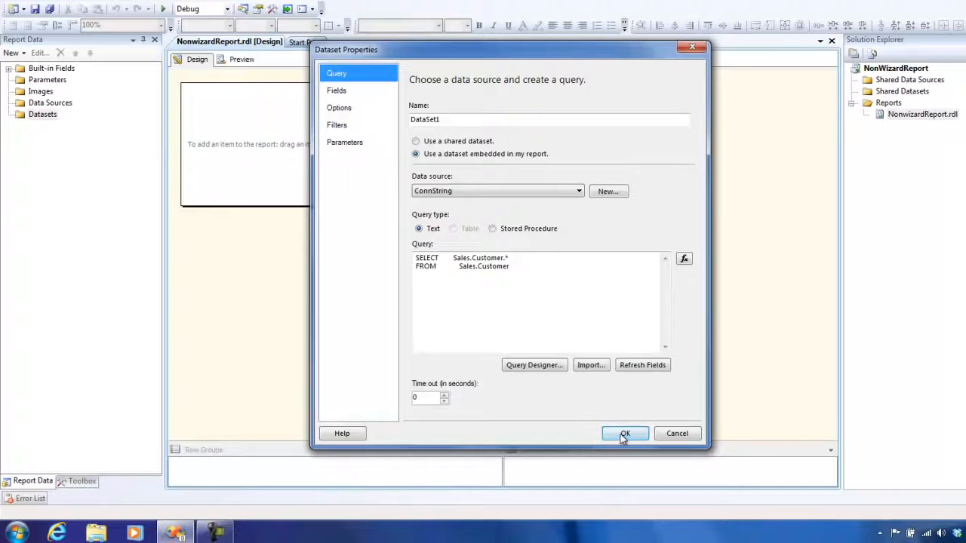
Step: Save DataSet1 and review its six Customer fields in Report Data
click(624, 433)
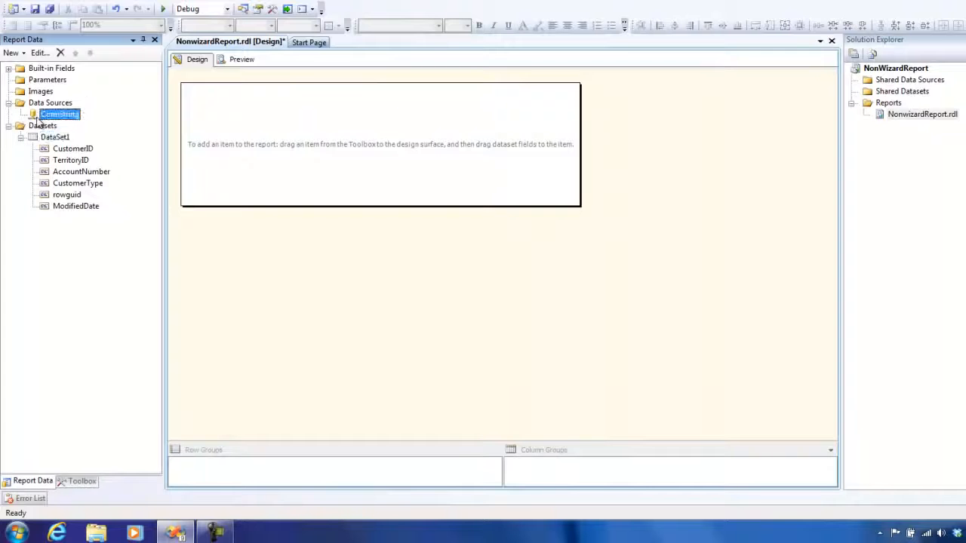
click(55, 136)
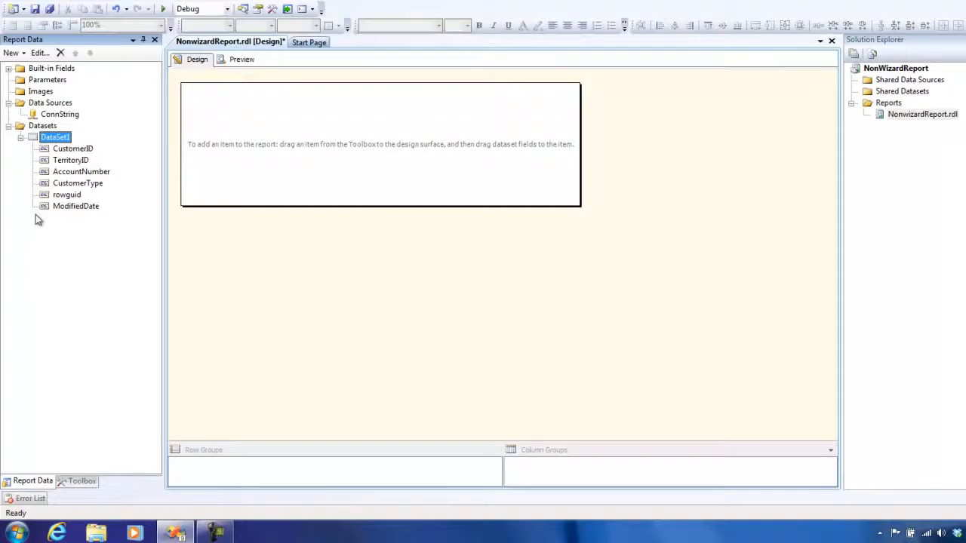
mouse_move(415, 188)
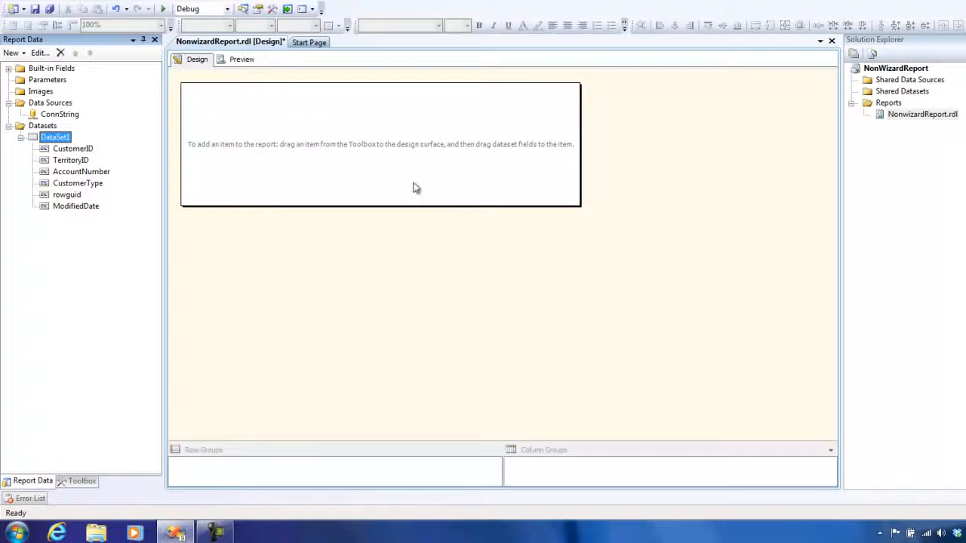
Step: Show the Toolbox list of report items
click(82, 480)
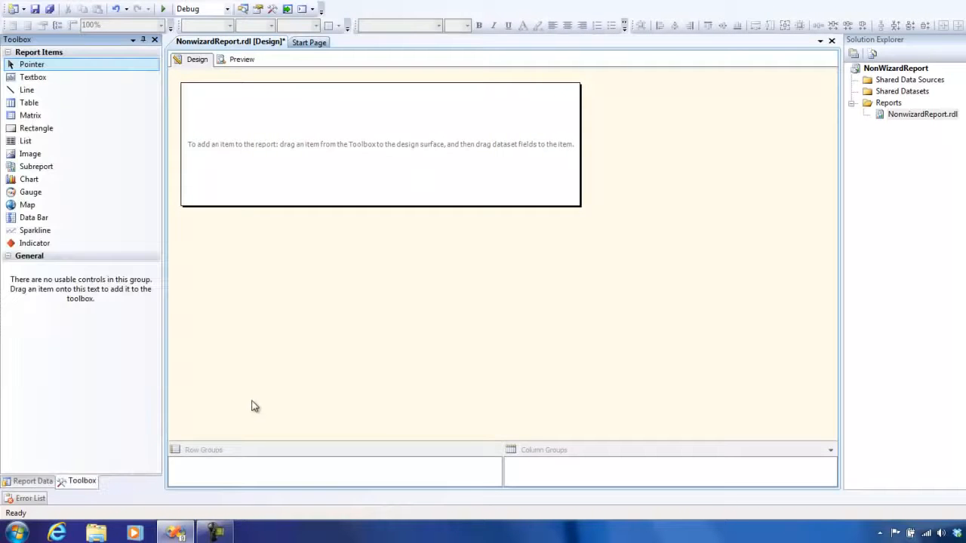
mouse_move(88, 251)
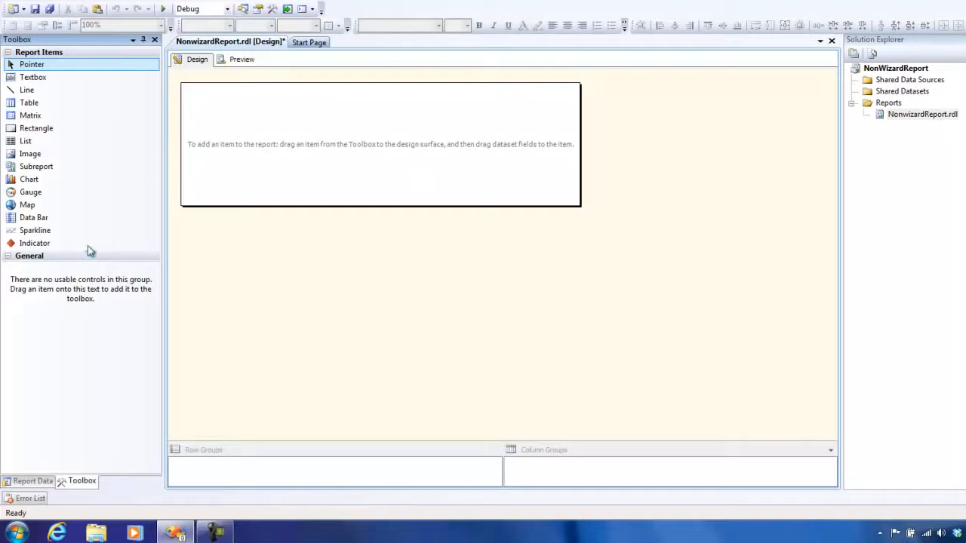
mouse_move(29, 179)
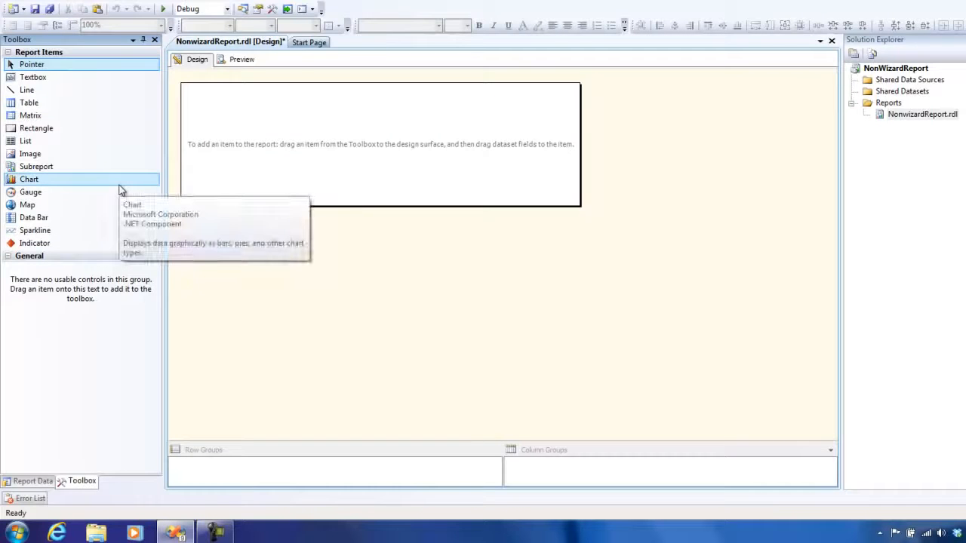
mouse_move(64, 90)
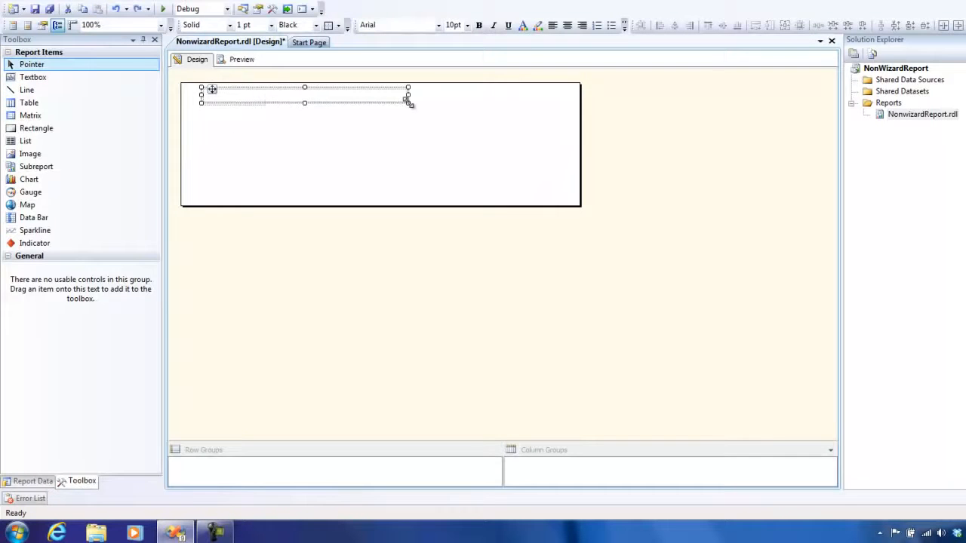
Step: Add a bold, centred title textbox reading 'My first Non wizard report.'
drag(407, 101, 558, 126)
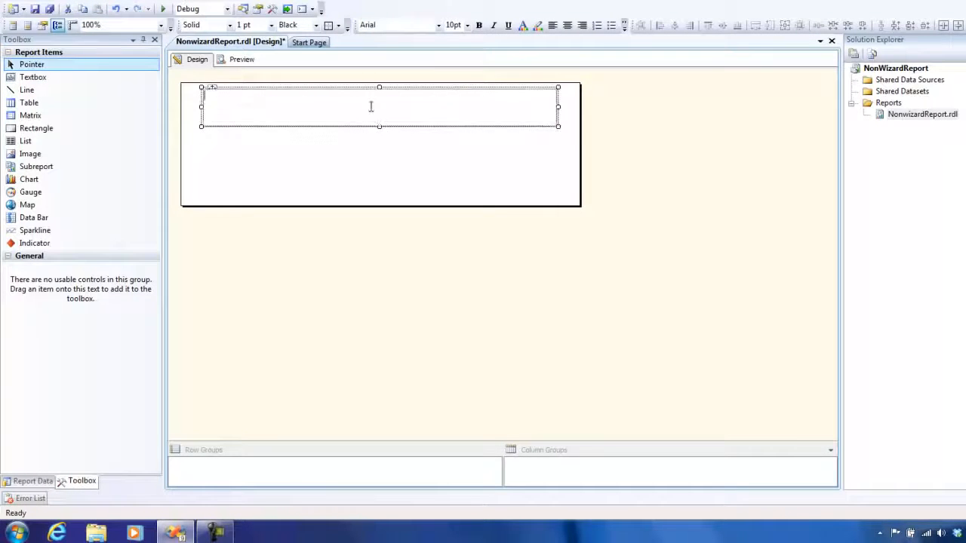
text(My first)
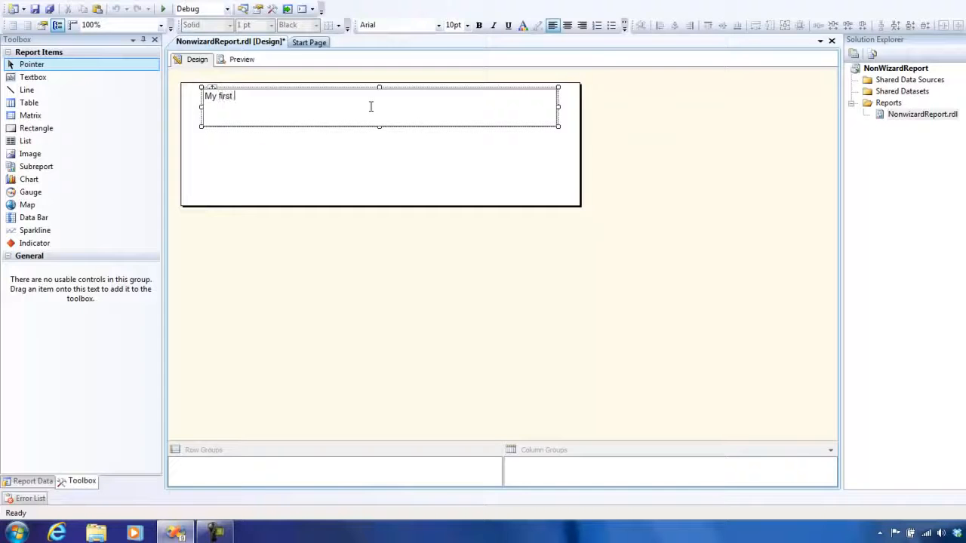
text(Non wizrd)
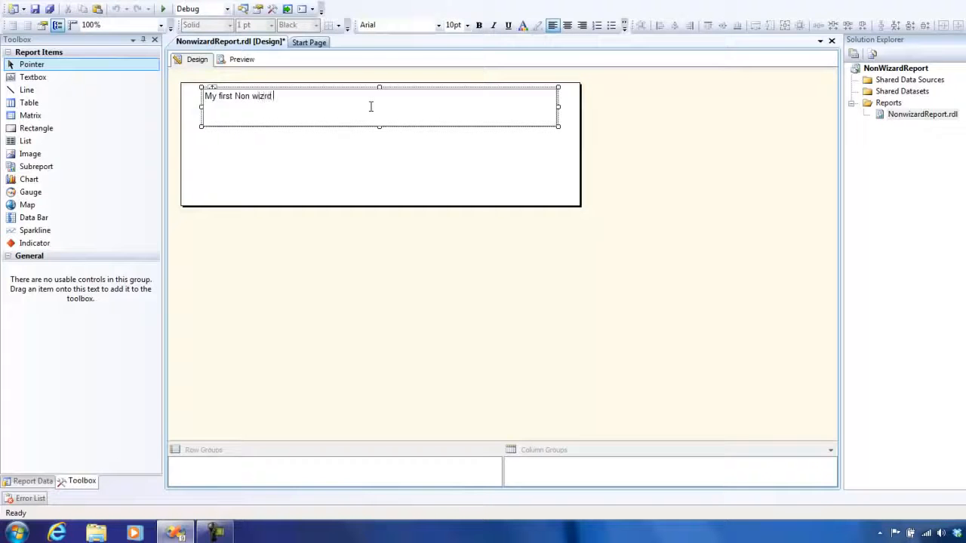
text(report.)
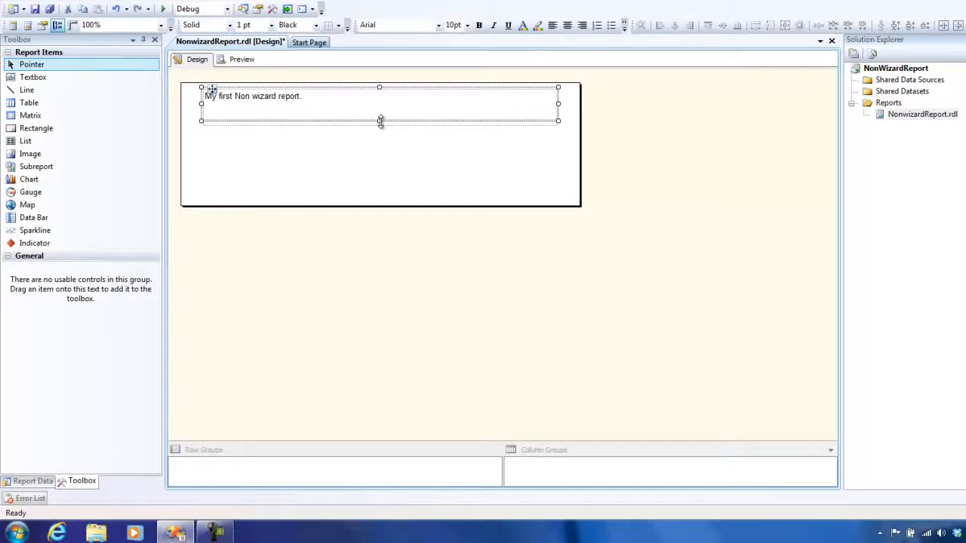
mouse_move(380, 108)
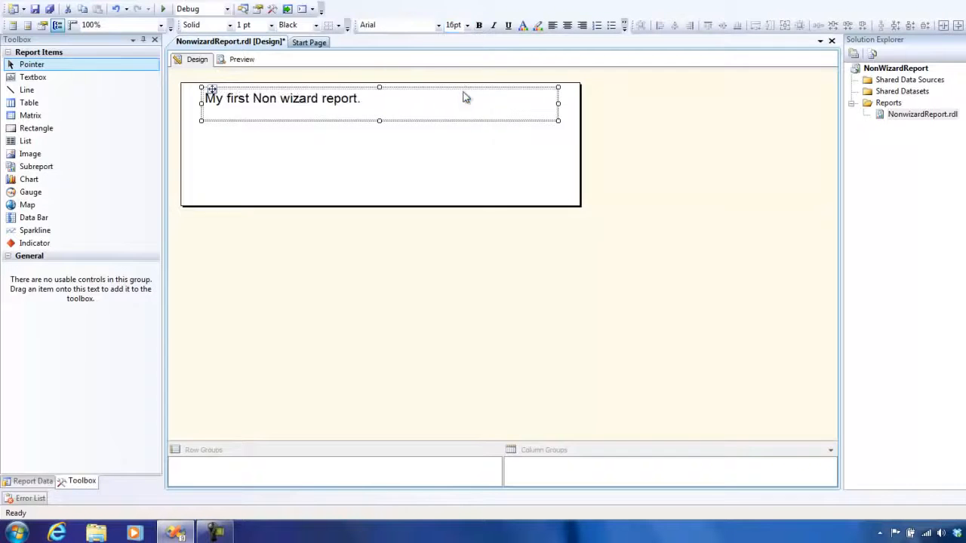
click(494, 25)
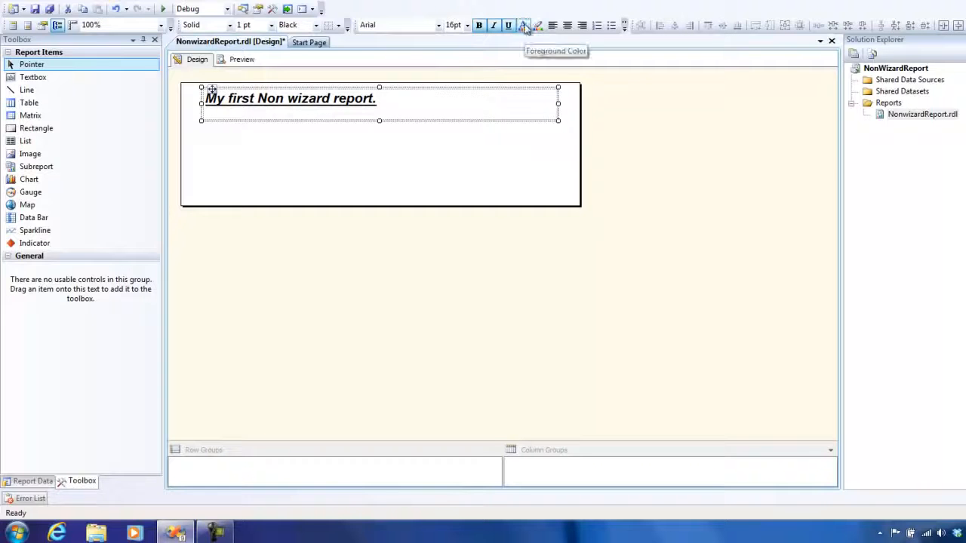
mouse_move(567, 25)
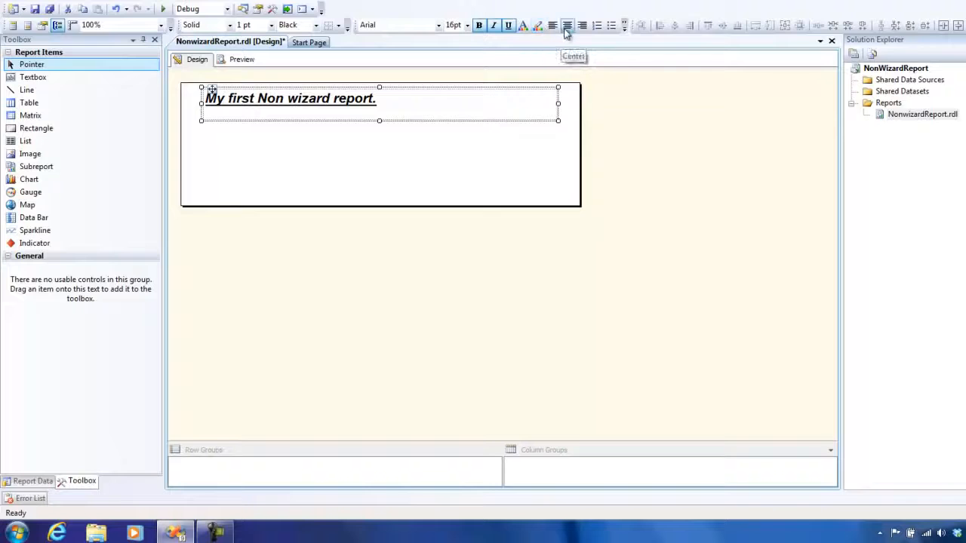
click(566, 24)
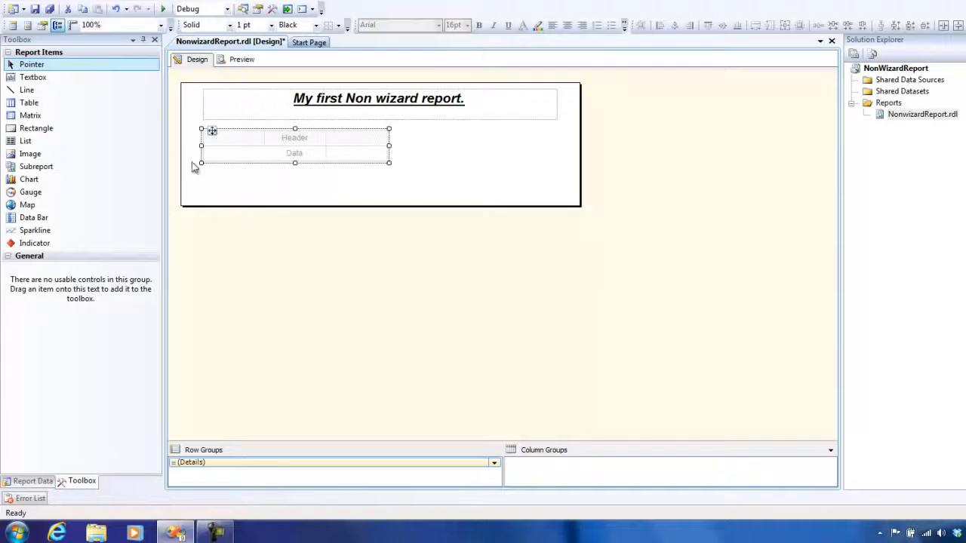
Step: Drag the ModifiedDate field into the table as its fifth column
click(32, 480)
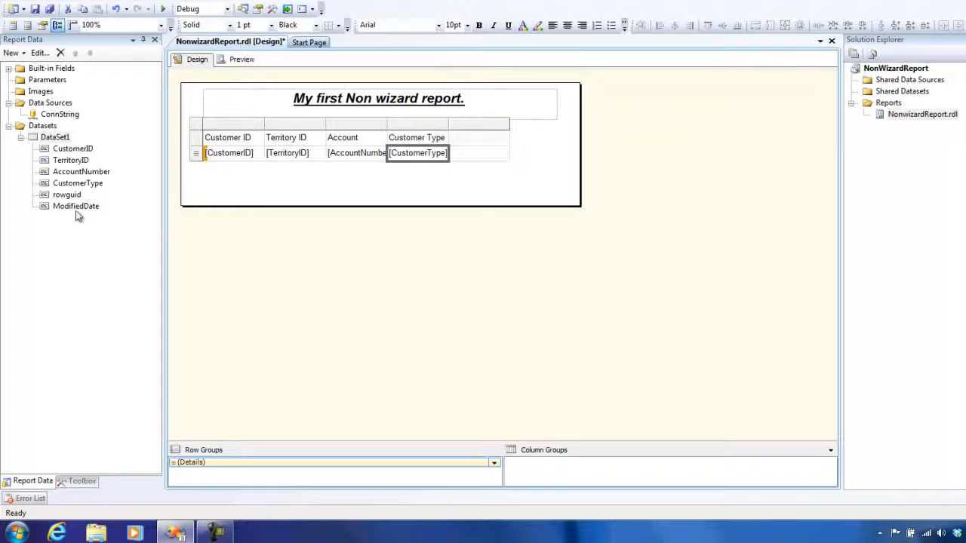
drag(75, 206, 479, 152)
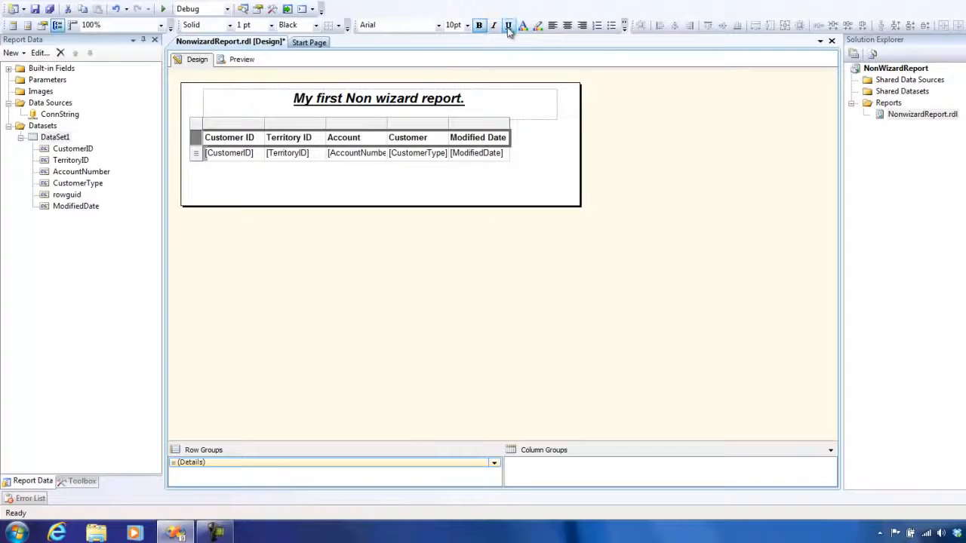
Step: Give the table header row red text on a black background
click(523, 25)
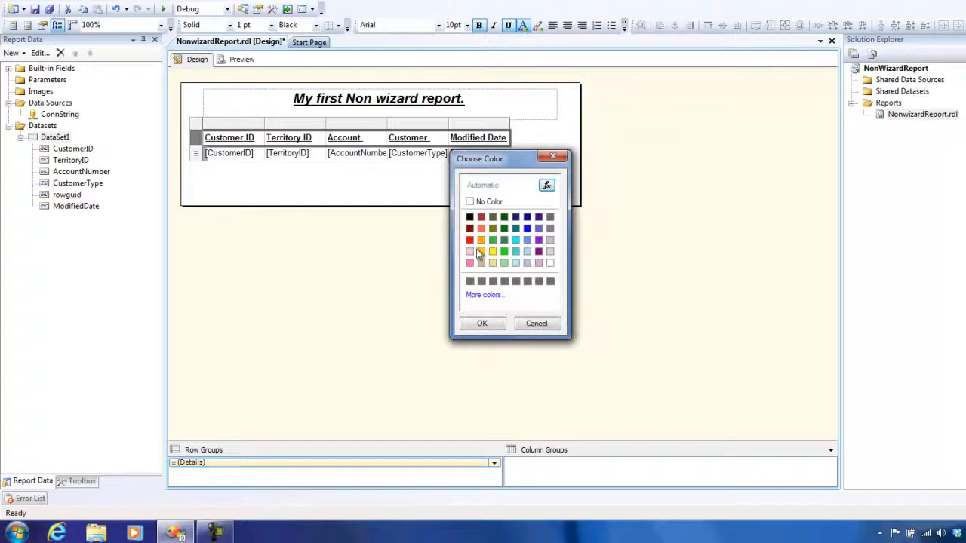
click(469, 240)
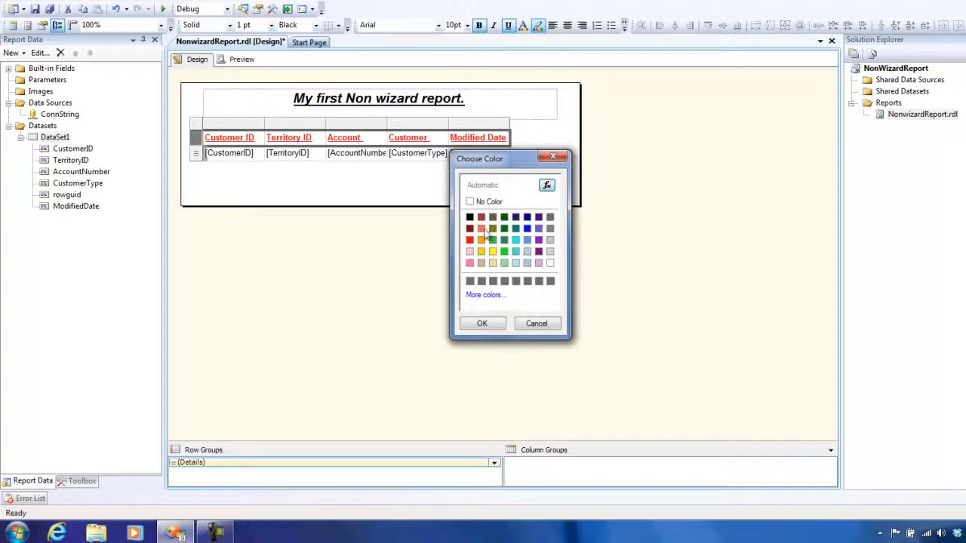
click(481, 323)
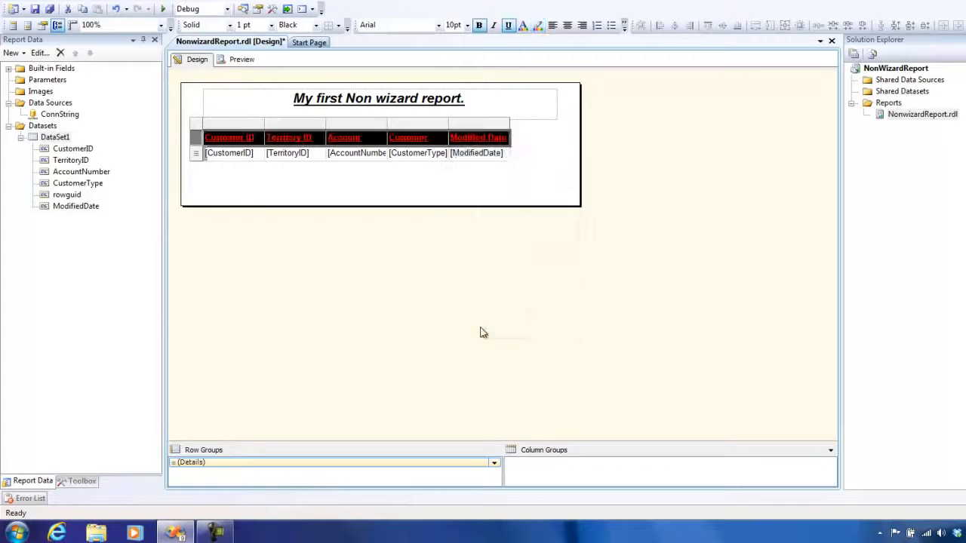
click(551, 166)
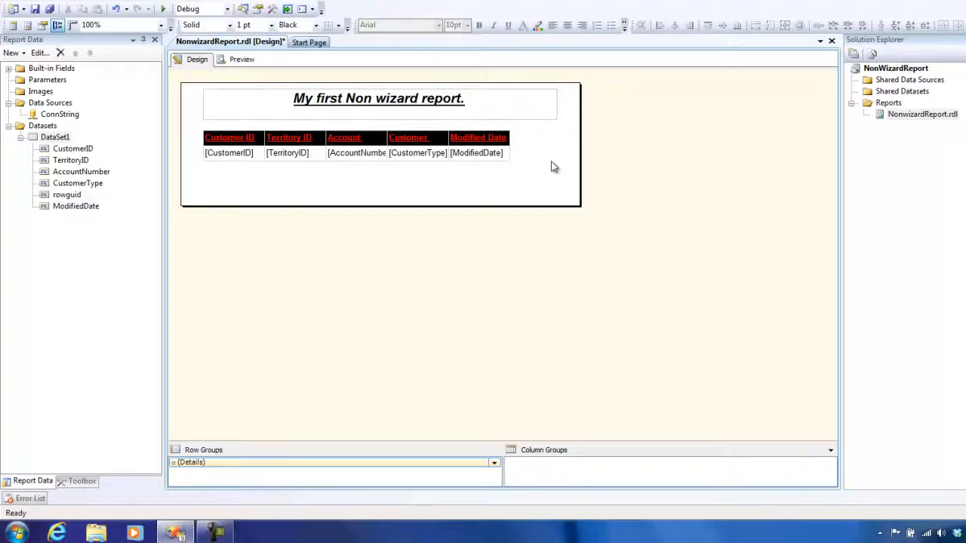
mouse_move(165, 494)
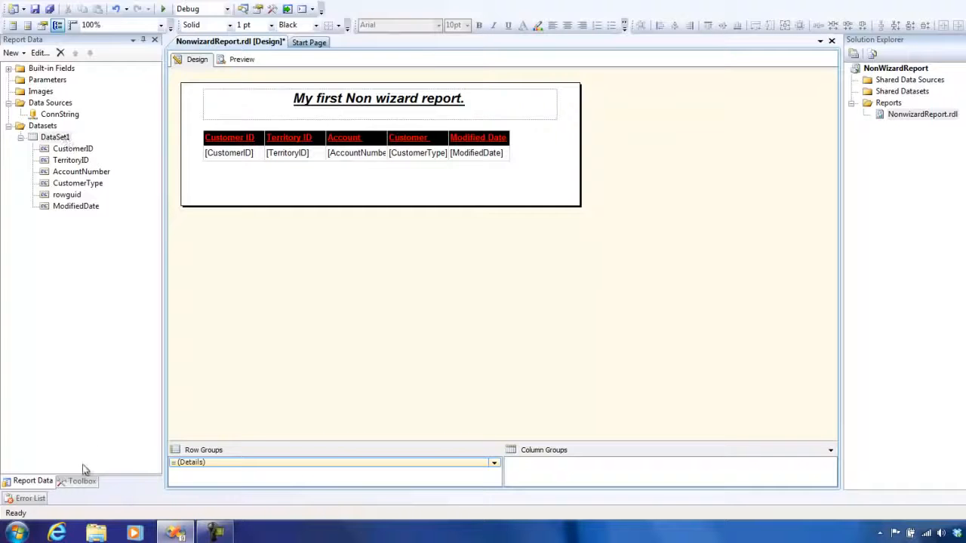
Step: Edit DataSet1's query to 'SELECT top 1000' from Sales.Customer
click(82, 480)
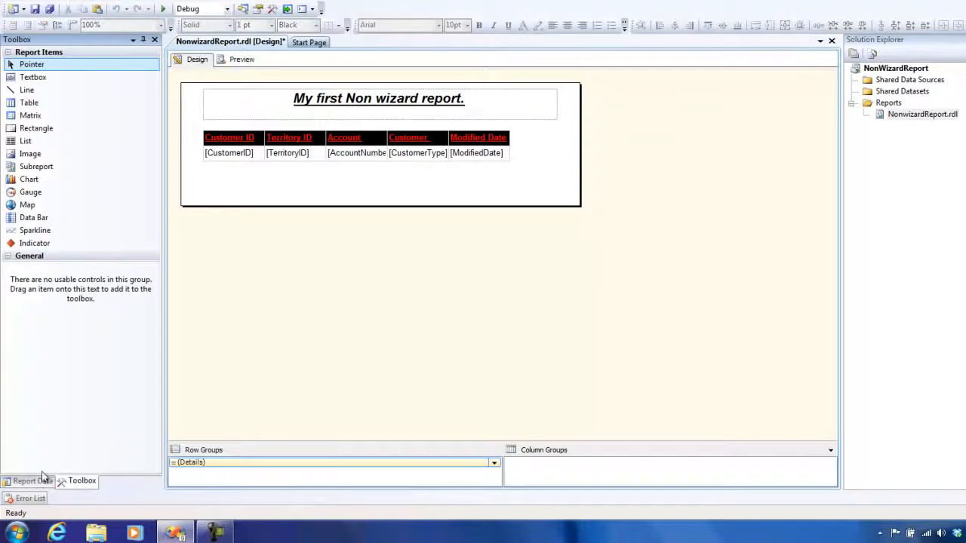
click(32, 480)
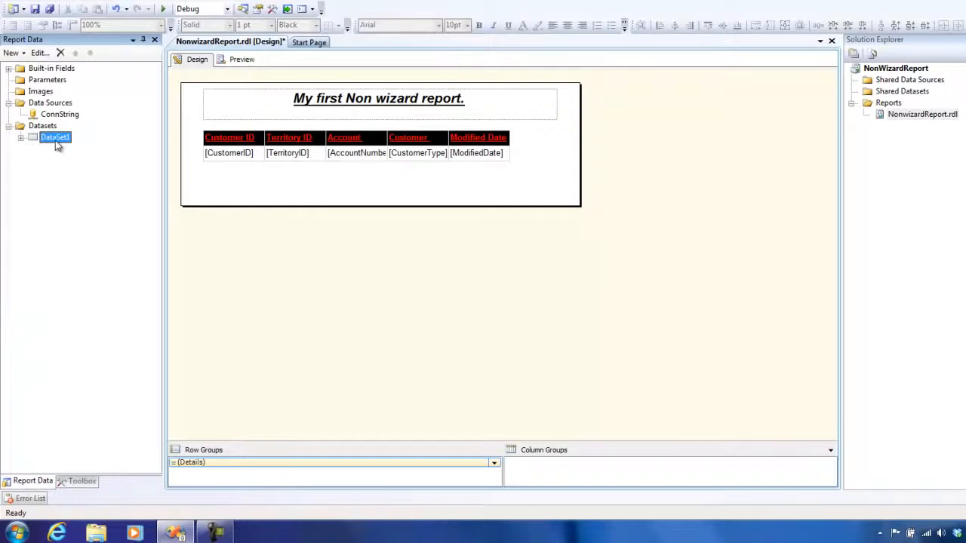
double_click(55, 136)
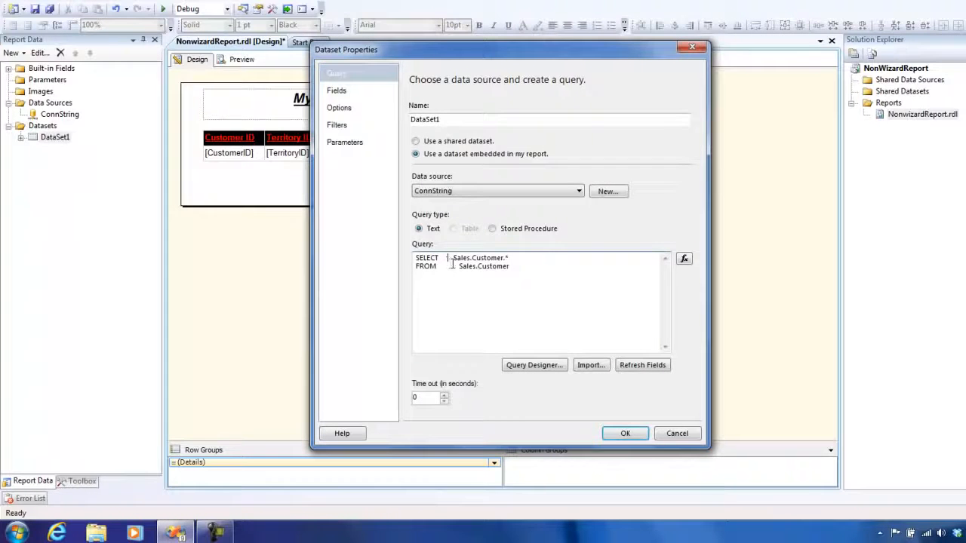
text(top 1000)
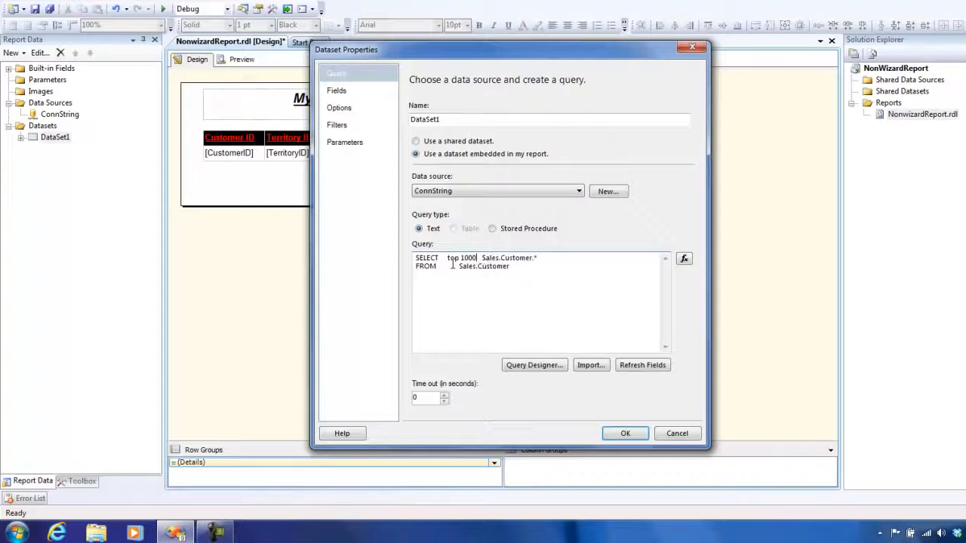
click(624, 433)
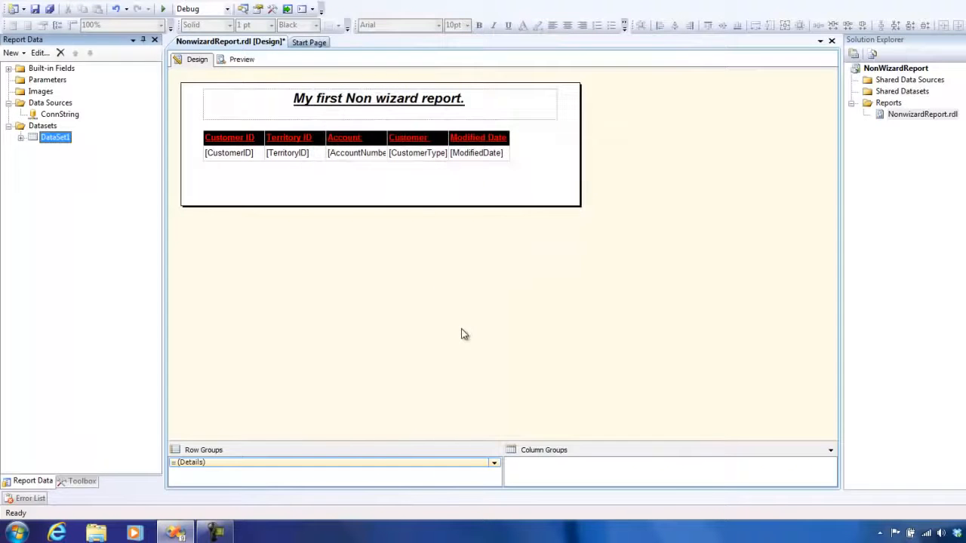
mouse_move(658, 181)
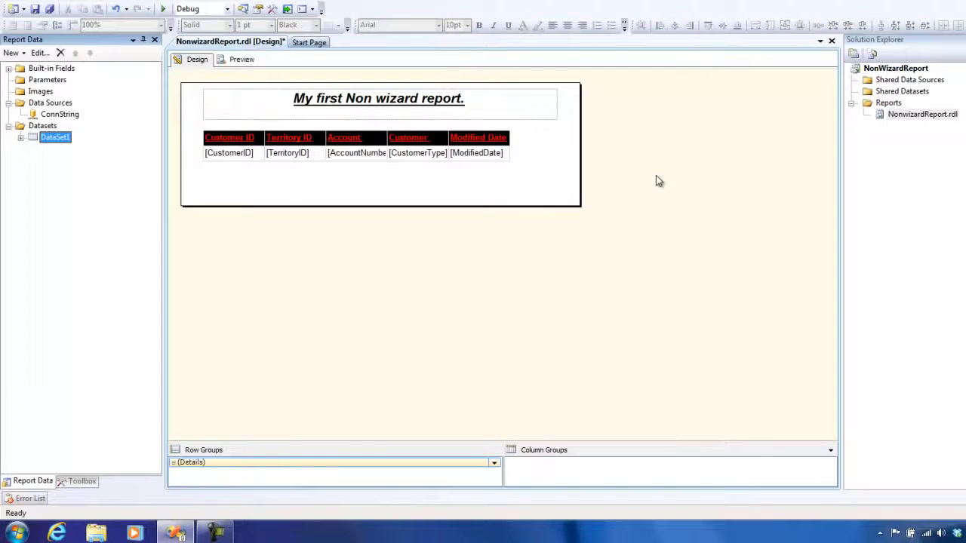
mouse_move(641, 176)
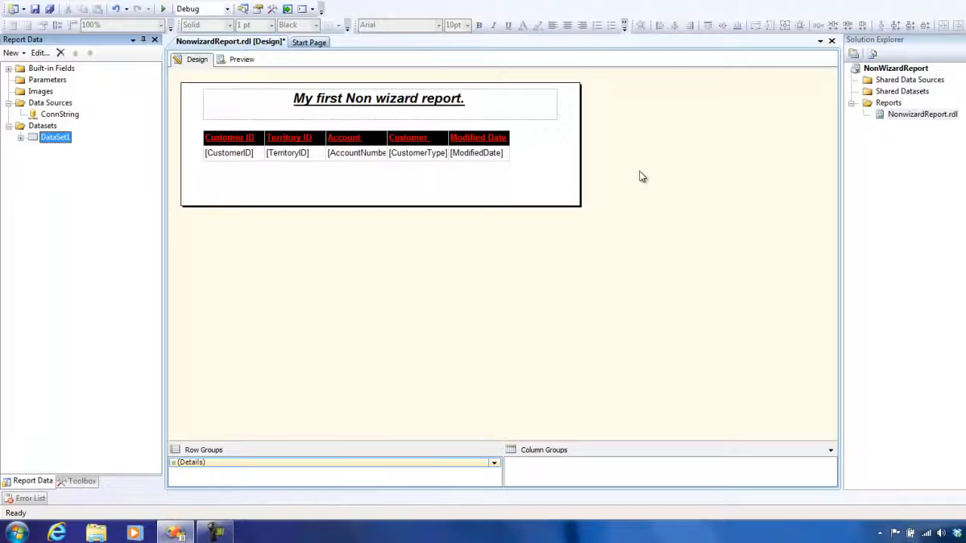
Step: Preview the report and page through all 23 pages, returning to page 1
click(241, 58)
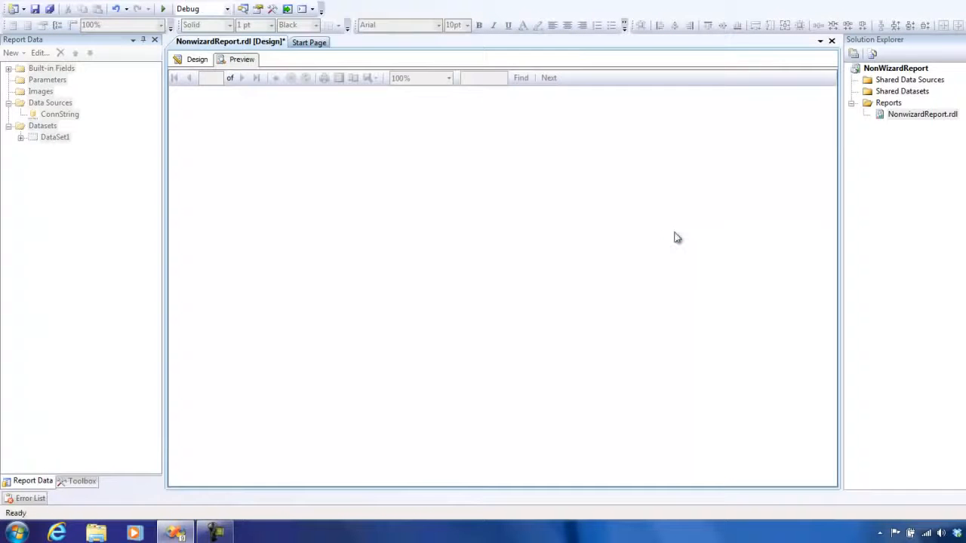
click(241, 59)
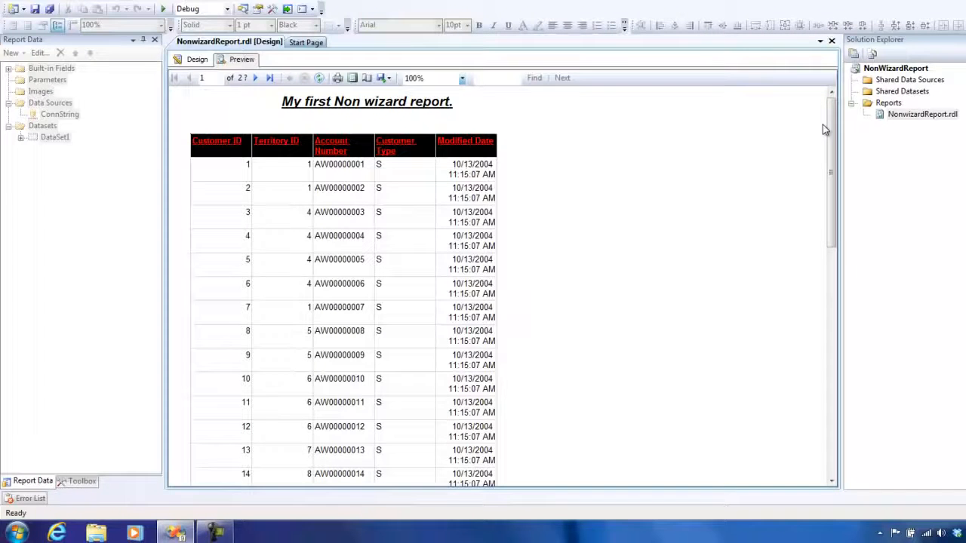
click(257, 78)
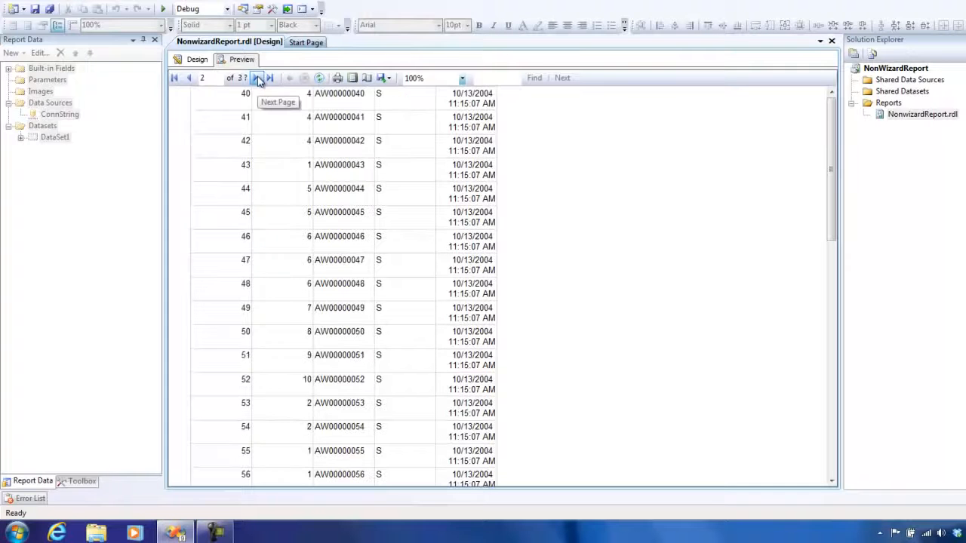
click(257, 78)
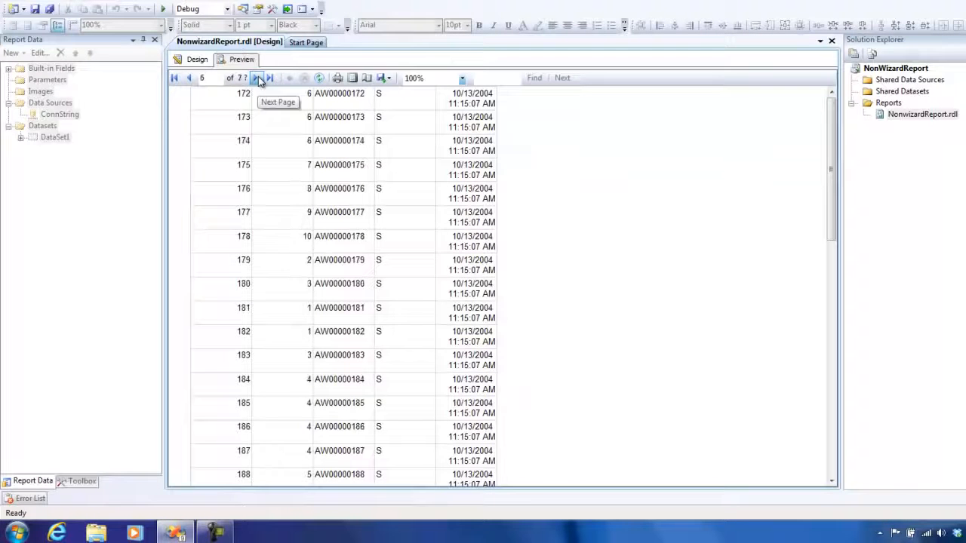
click(269, 78)
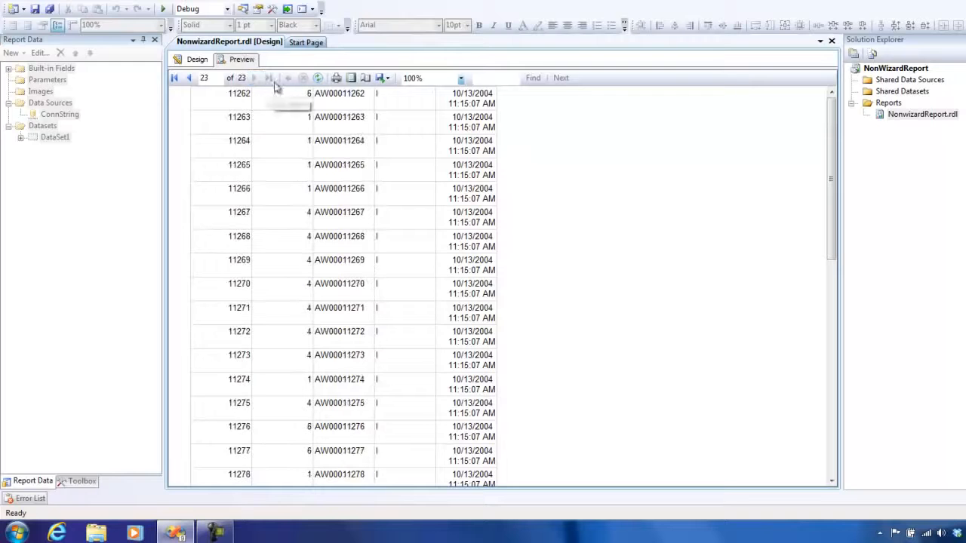
click(174, 78)
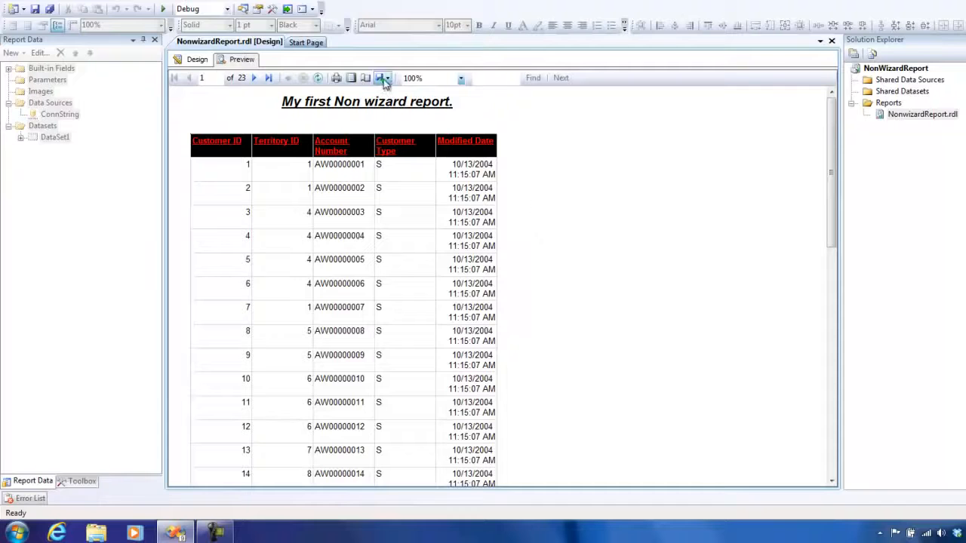
Step: Export the report to PDF as NonwizardReport.pdf in Documents
click(382, 78)
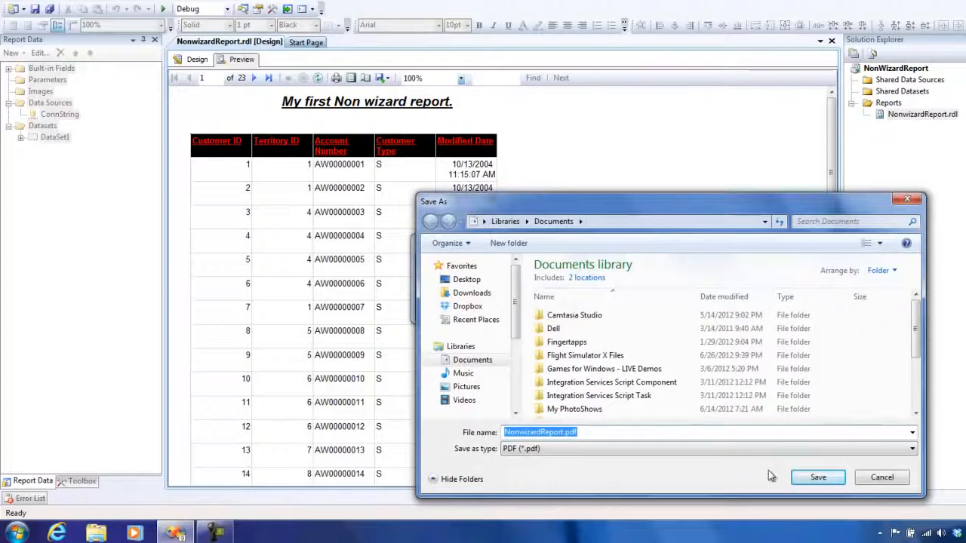
click(817, 477)
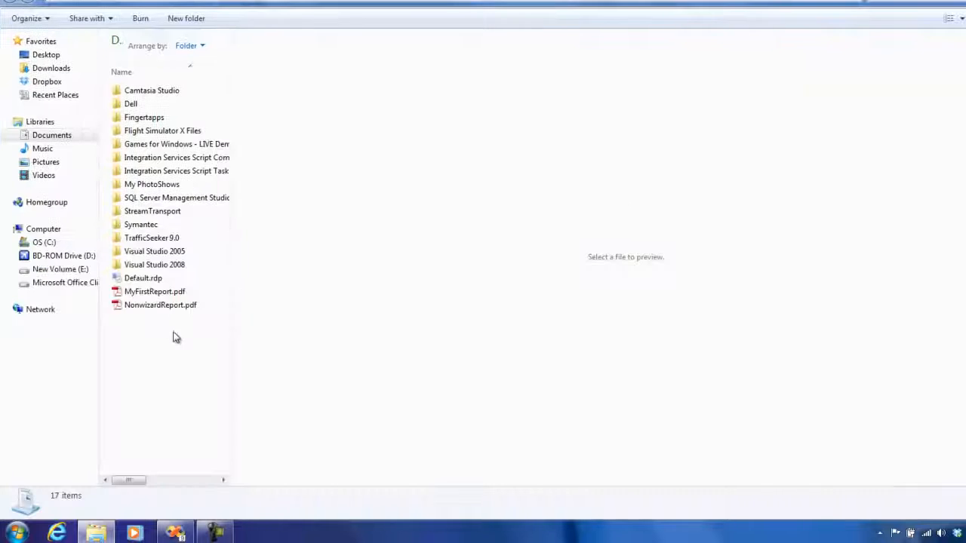
Step: Open NonwizardReport.pdf in Adobe Reader and scroll through the customer table
double_click(160, 305)
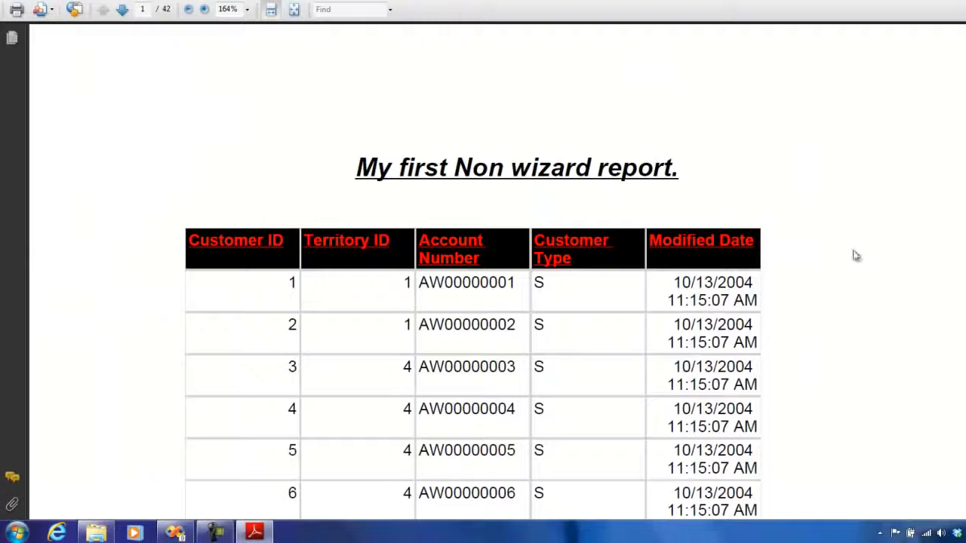
scroll(down, 3)
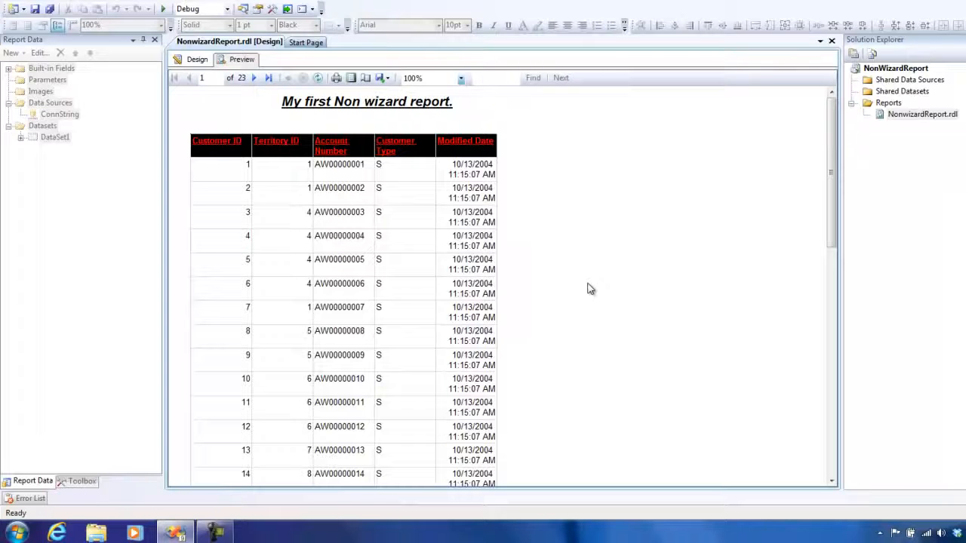
mouse_move(273, 149)
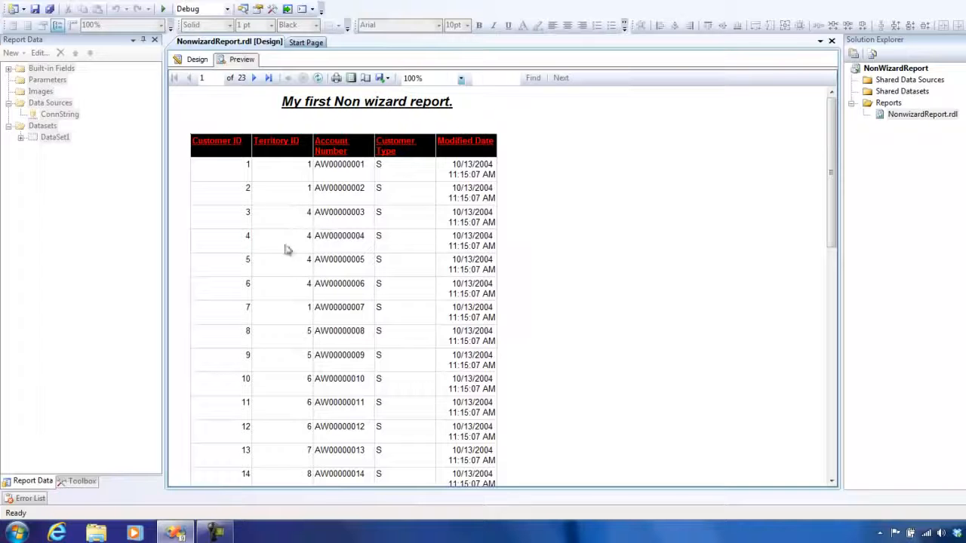
mouse_move(410, 265)
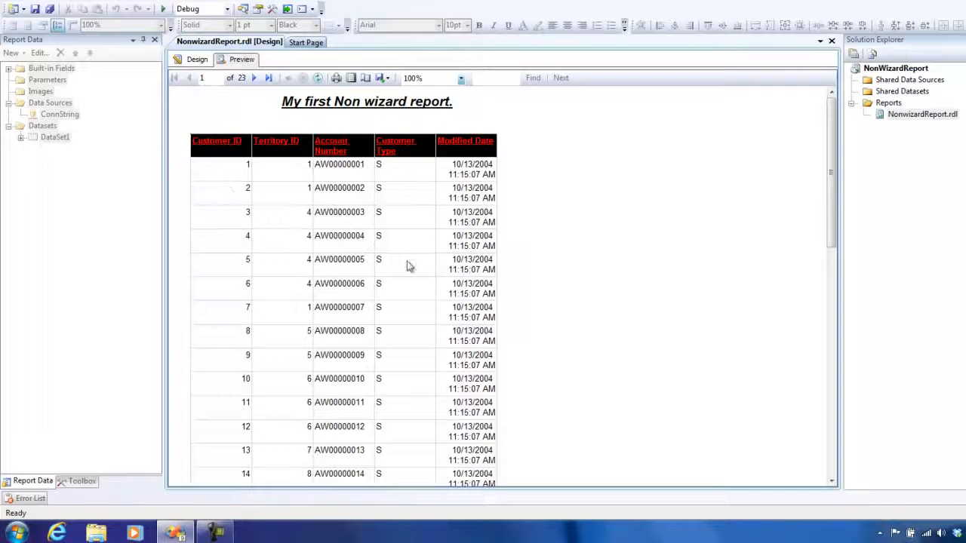